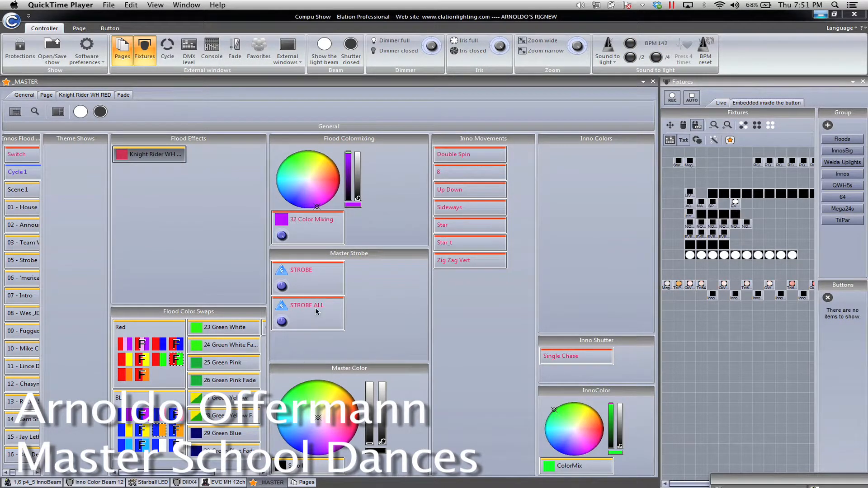
Trigger the 32 Color Mixing scene, a blue flood swap and the 27 Green Yellow swap.
left_click(307, 219)
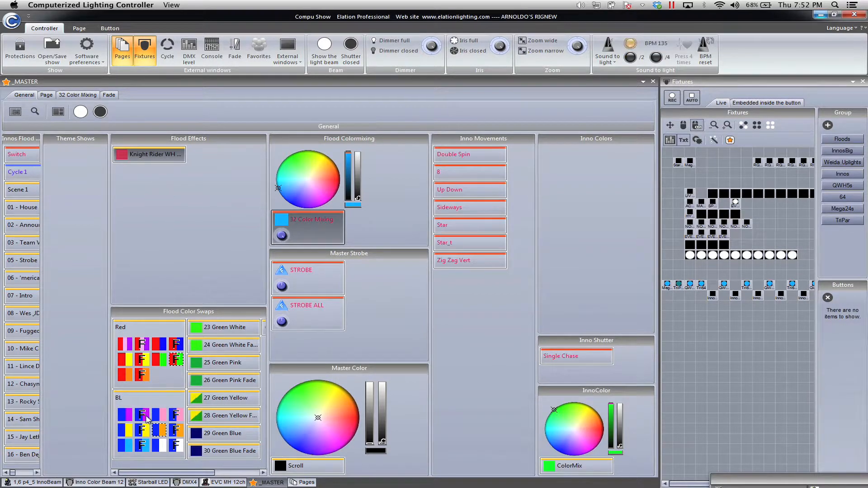
left_click(140, 374)
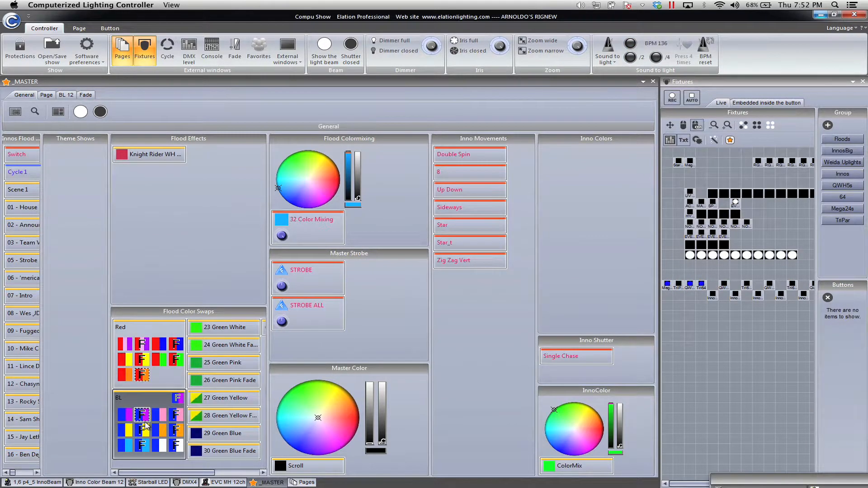
left_click(141, 431)
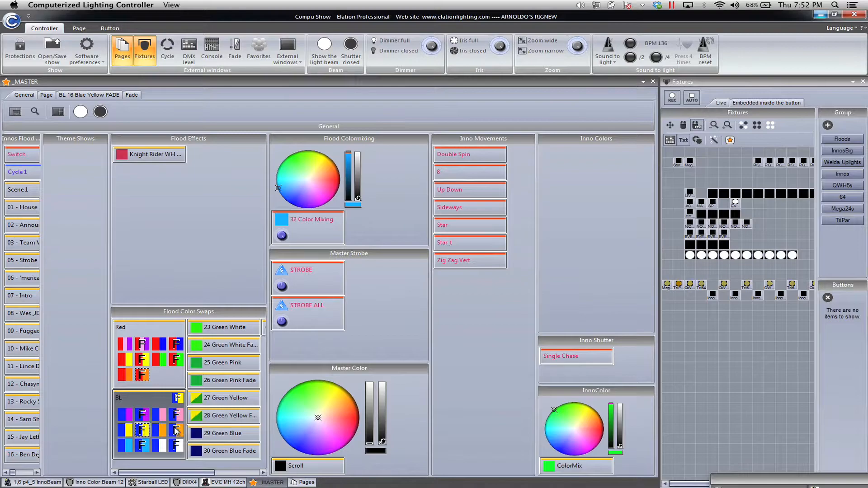
mouse_move(224, 398)
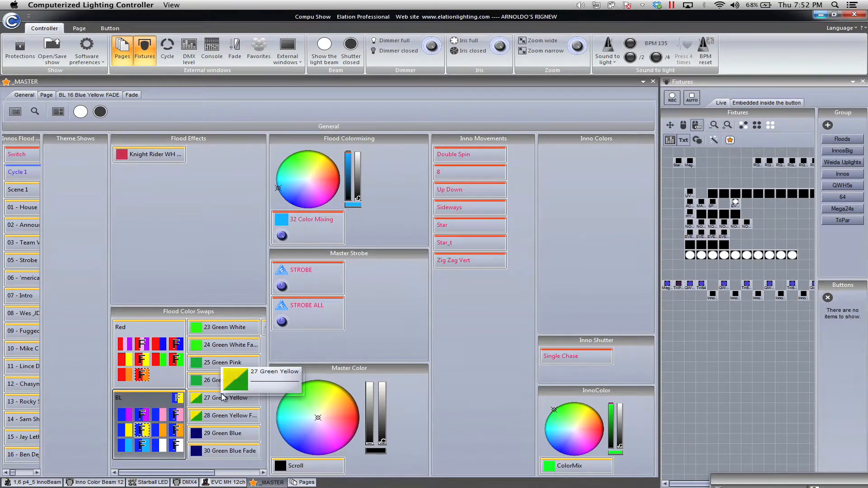
left_click(149, 154)
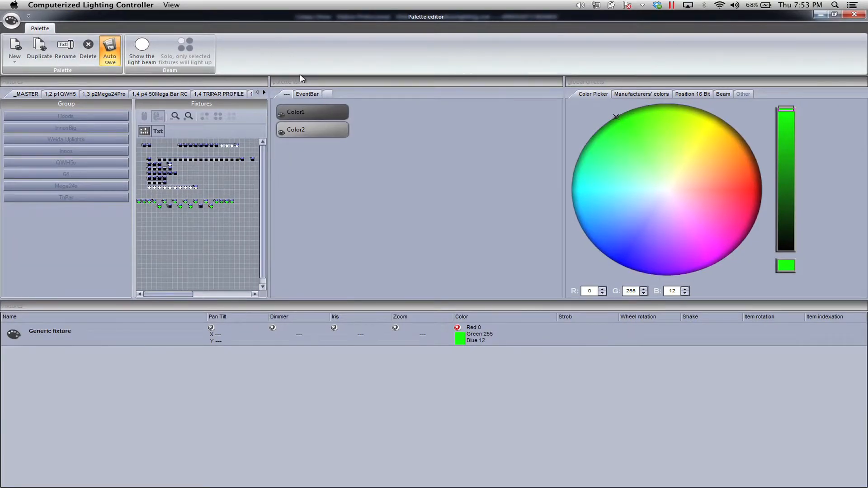
mouse_move(305, 127)
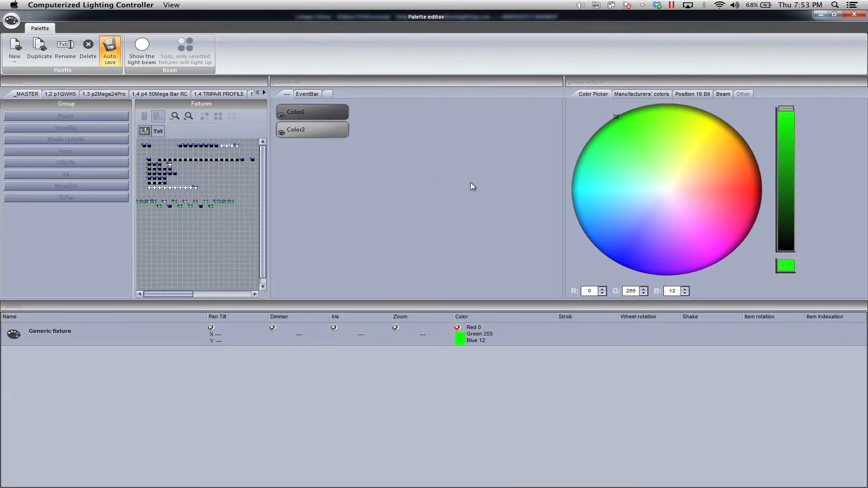
Try pale, green and purer-green wheel colours, settle Color1 on white, and close the Palette editor.
left_click(691, 174)
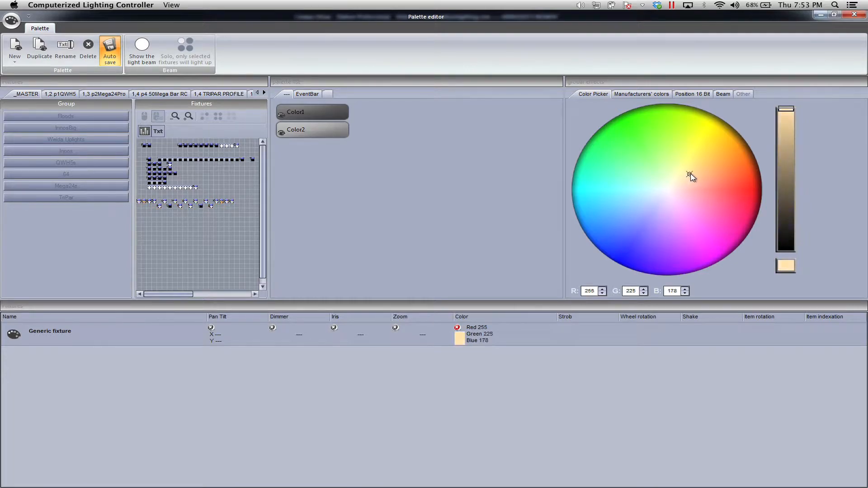
left_click(644, 170)
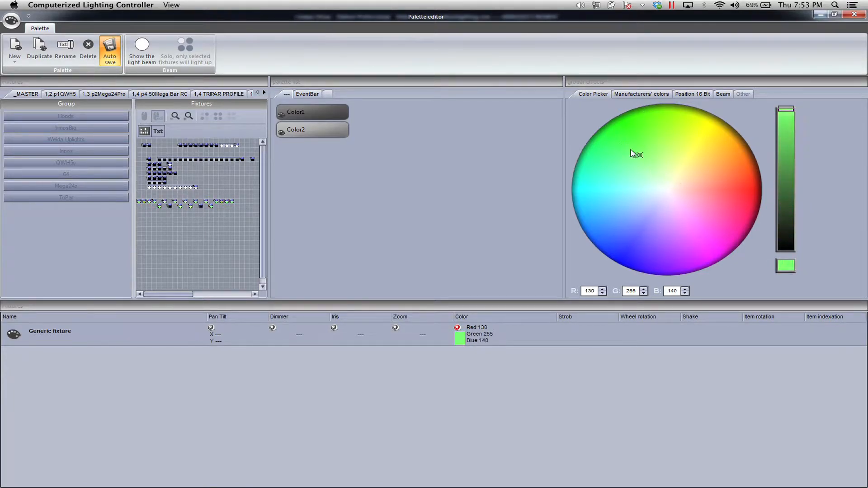
left_click(624, 125)
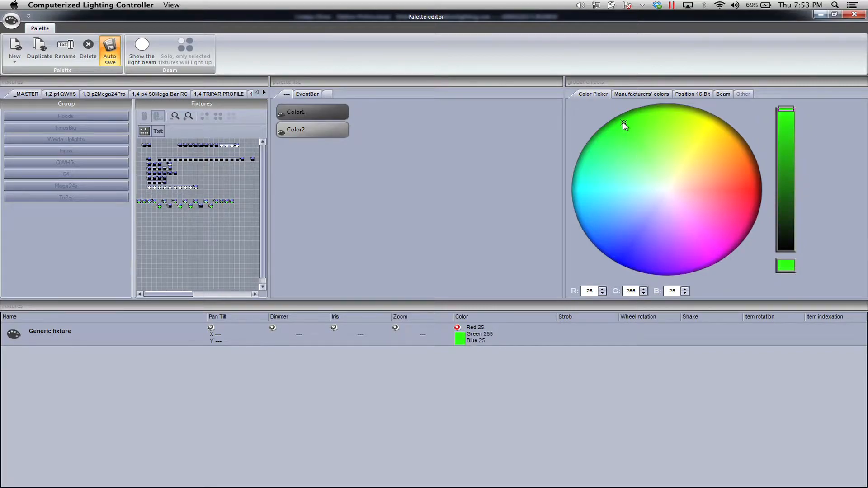
left_click(642, 147)
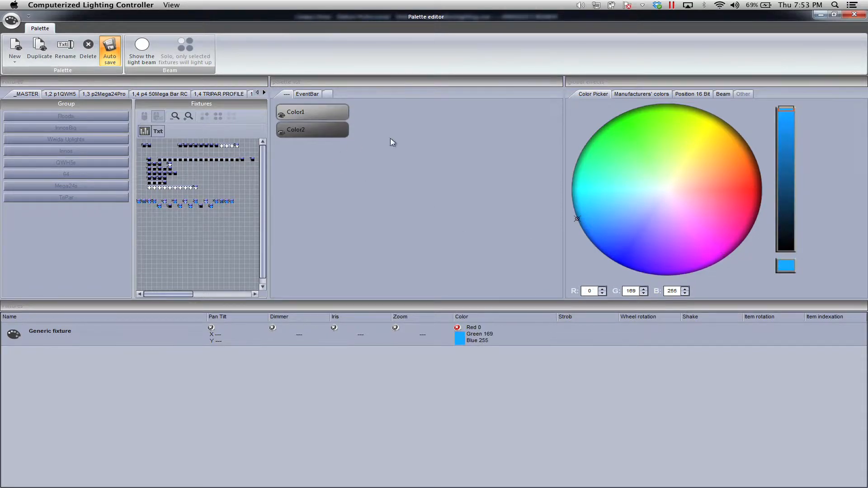
left_click(666, 191)
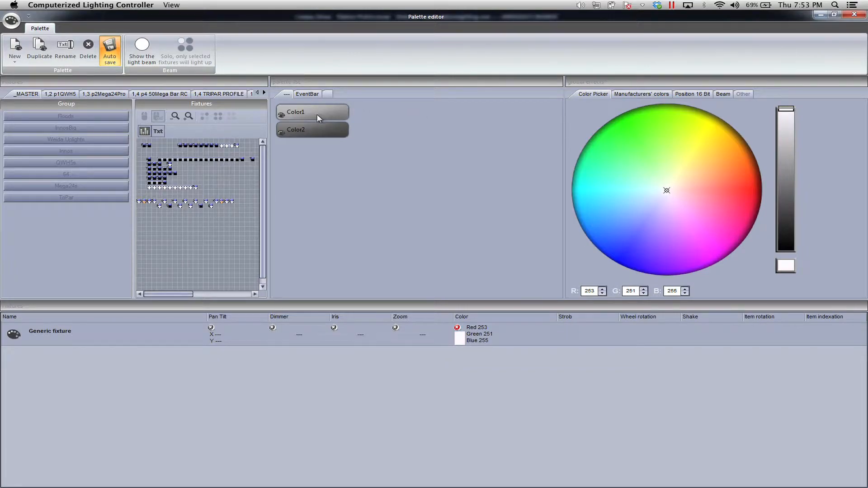
left_click(296, 130)
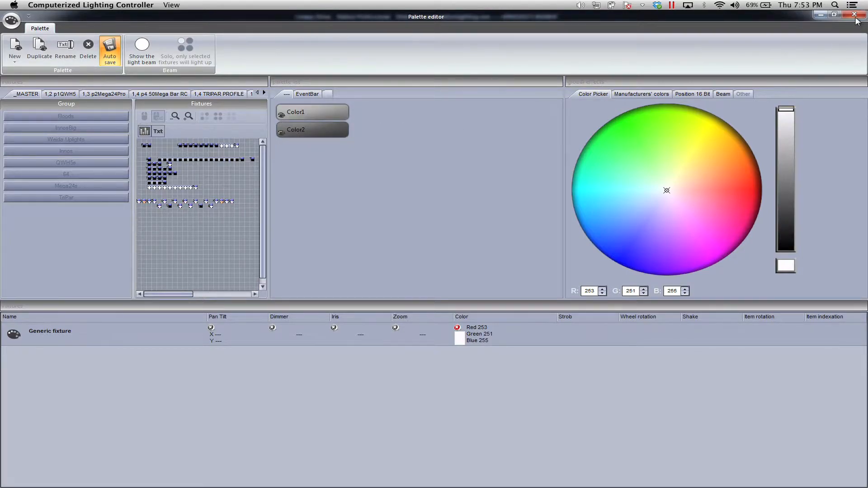
left_click(854, 14)
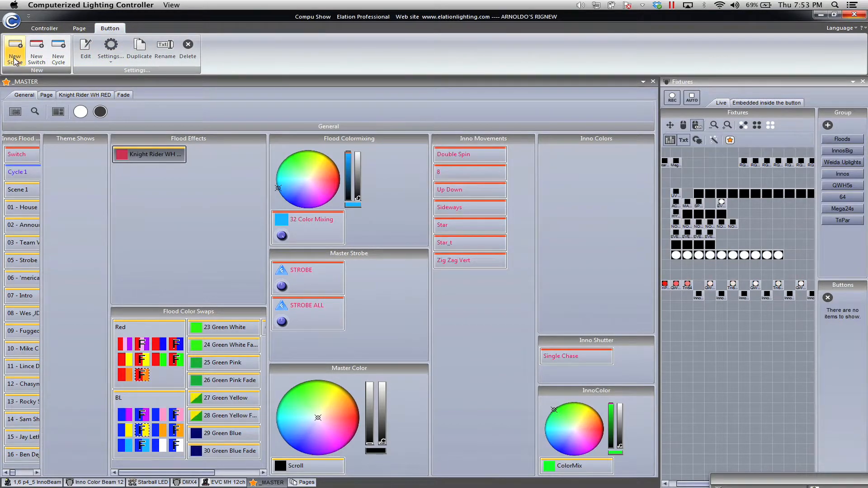
Create a new empty scene on the Theme Shows layer and open it in the editor.
left_click(14, 49)
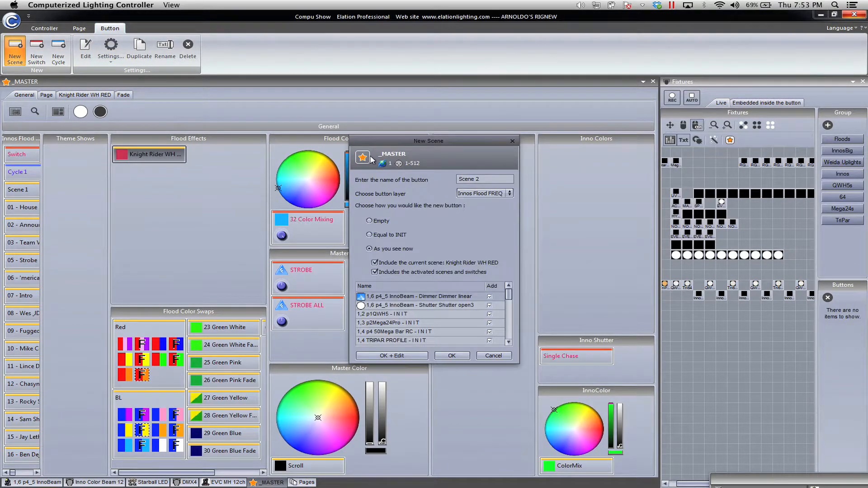
left_click(509, 193)
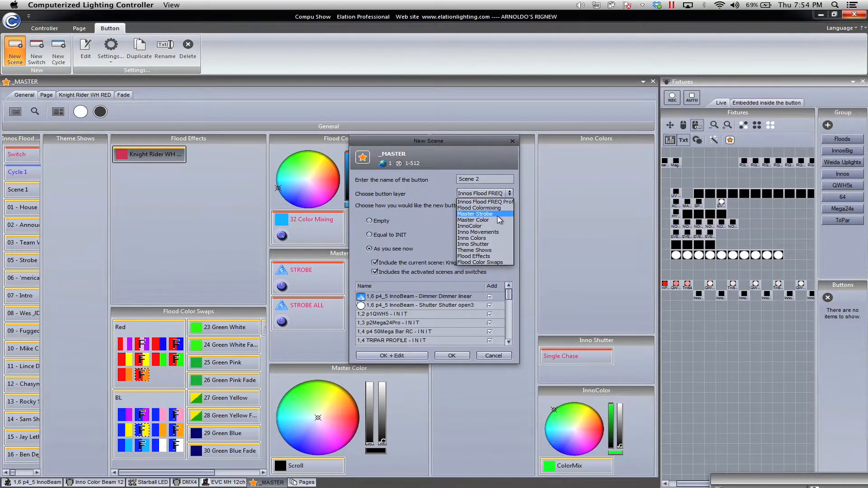
mouse_move(499, 249)
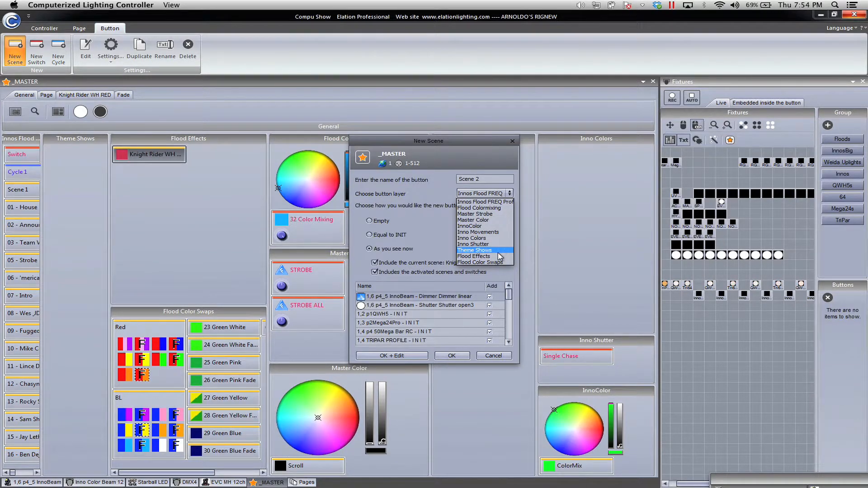
left_click(474, 250)
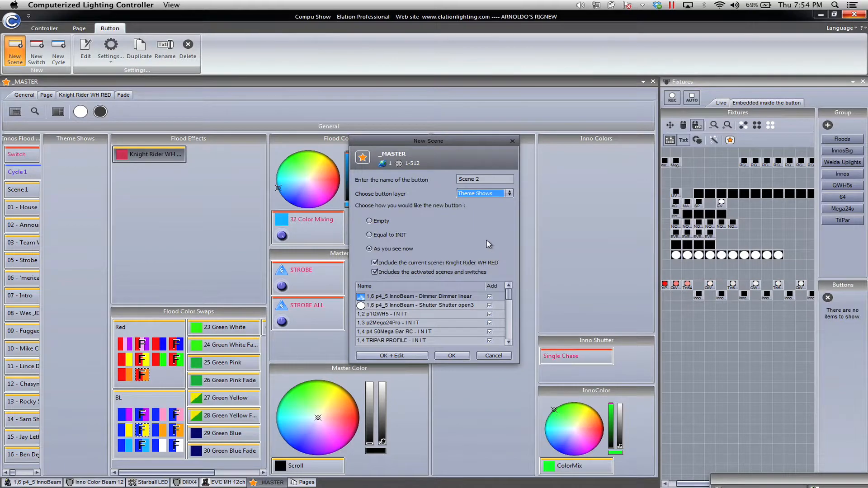
mouse_move(490, 229)
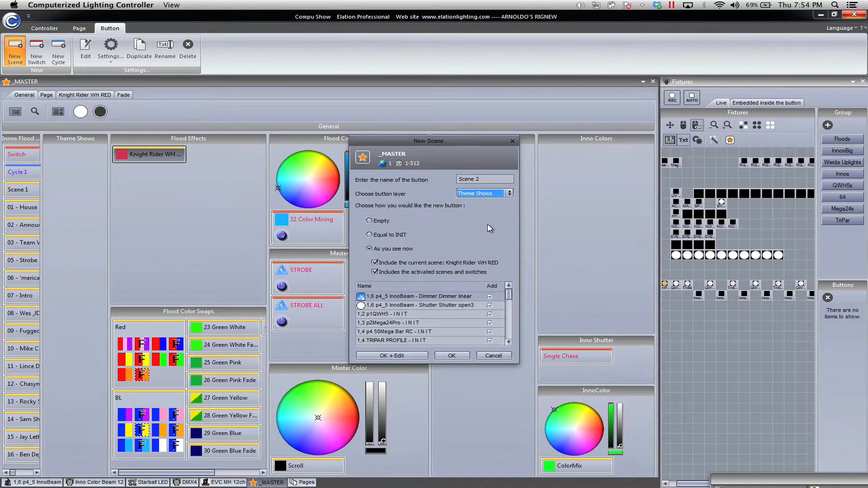
left_click(369, 221)
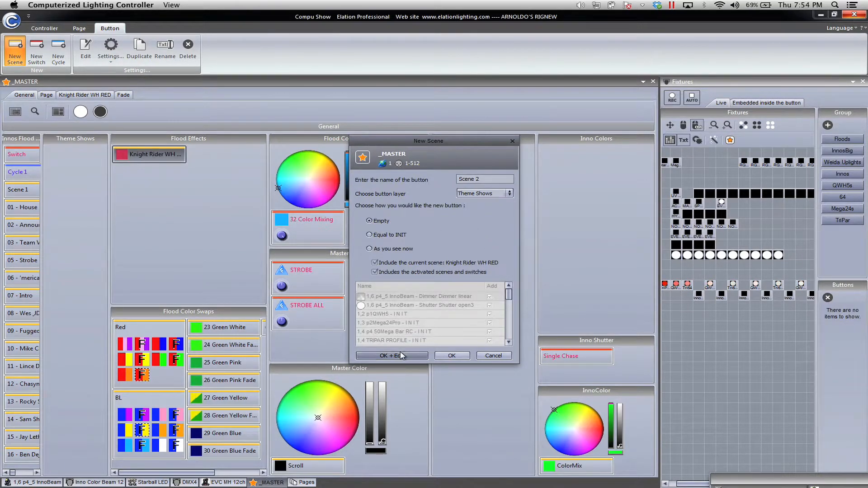
left_click(389, 355)
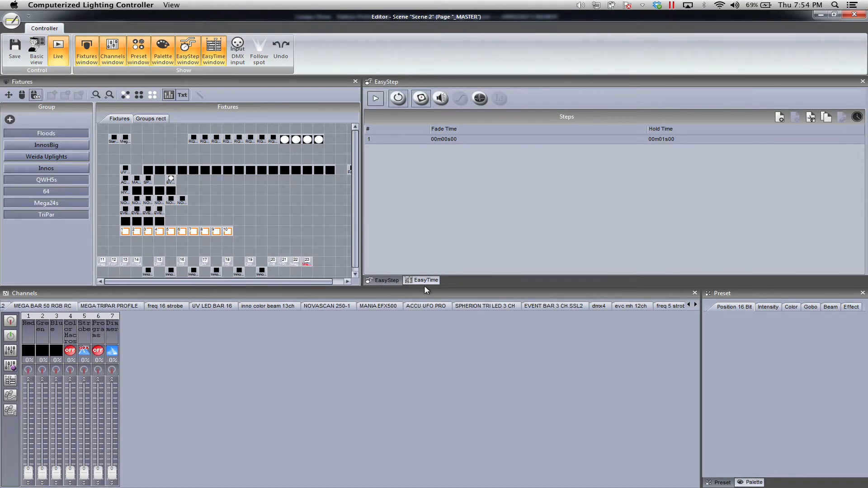
In EasyTime, open the flood shutters and set the intensity and dimmer channels to level 255.
left_click(425, 279)
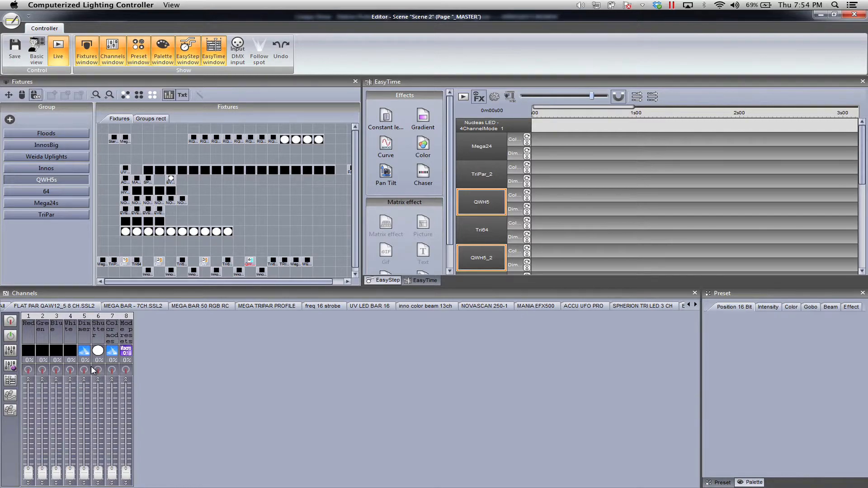
right_click(84, 370)
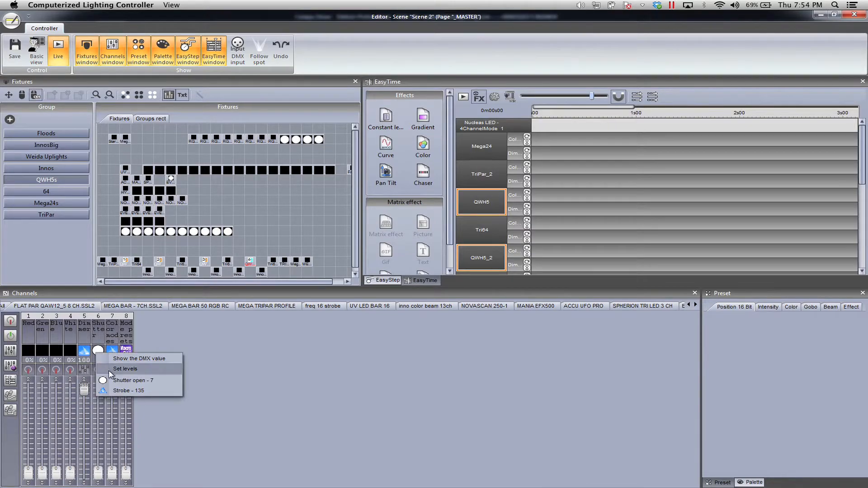
left_click(132, 381)
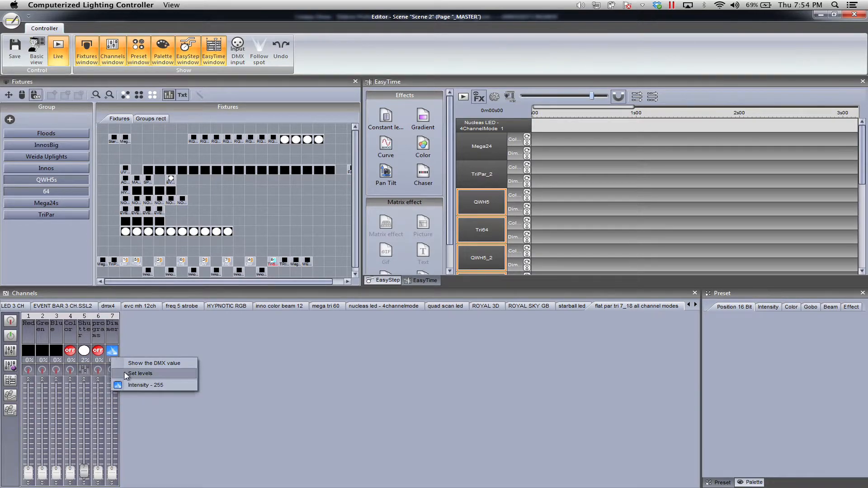
left_click(145, 385)
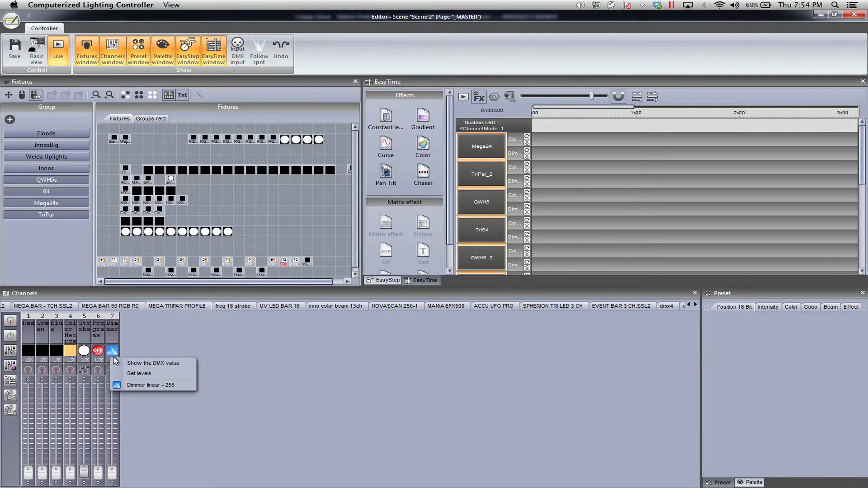
left_click(139, 374)
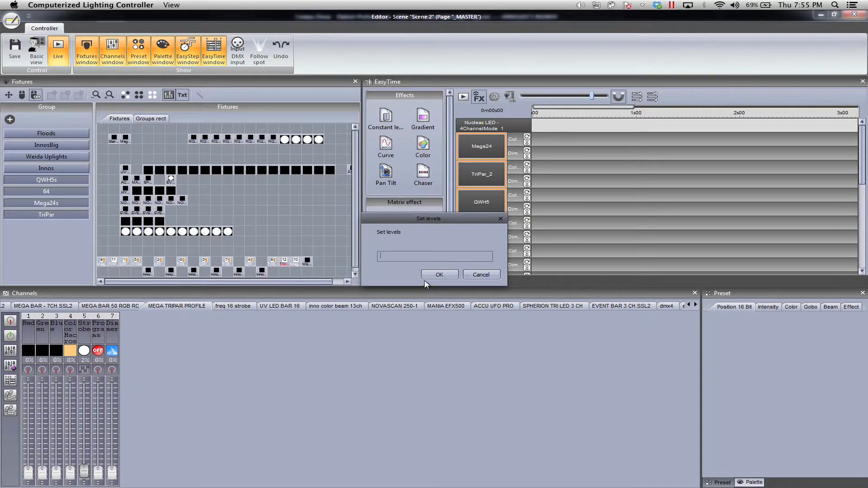
type("255")
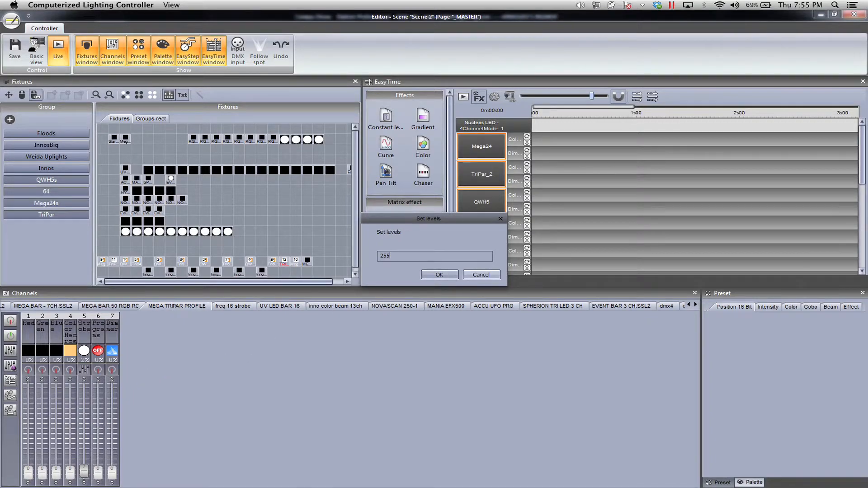
left_click(439, 275)
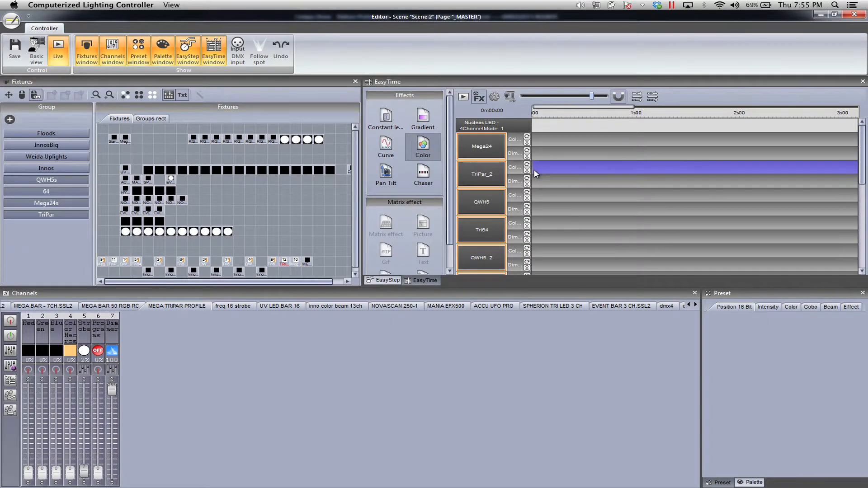
Edit the TriPar_2 colour step into a Knight Rider chase using palette Color1 and Color2, and apply it.
double_click(687, 168)
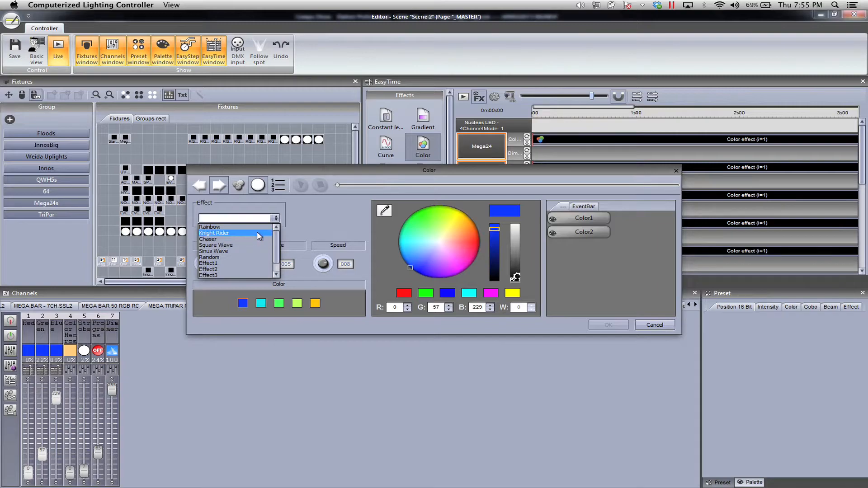
left_click(216, 233)
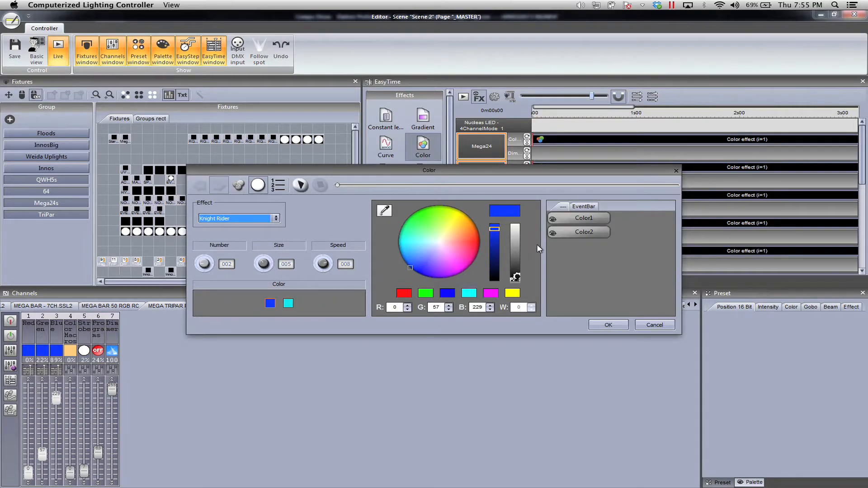
left_click(270, 300)
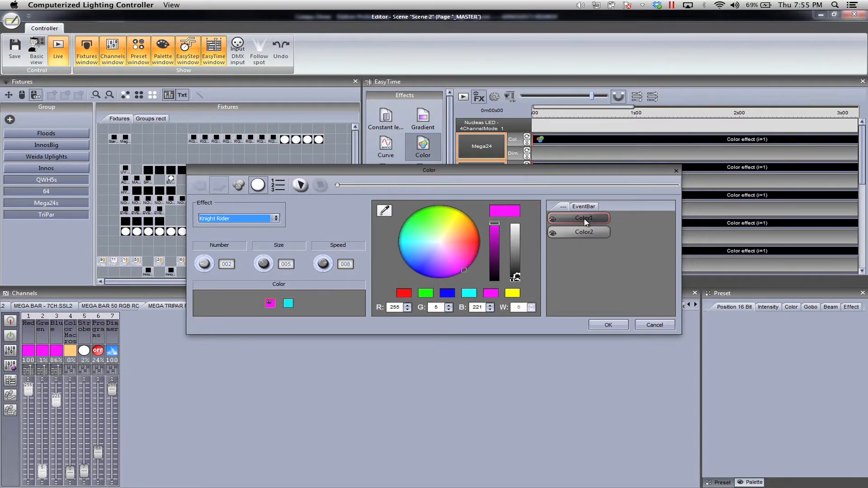
left_click(288, 302)
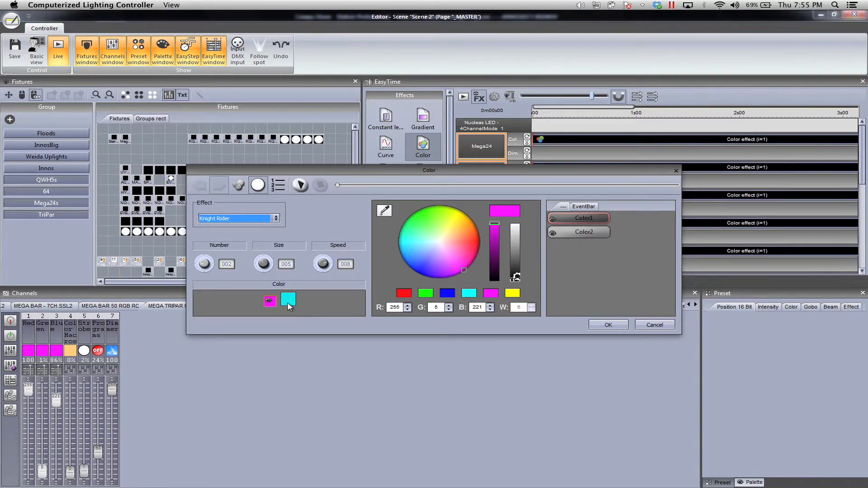
left_click(579, 233)
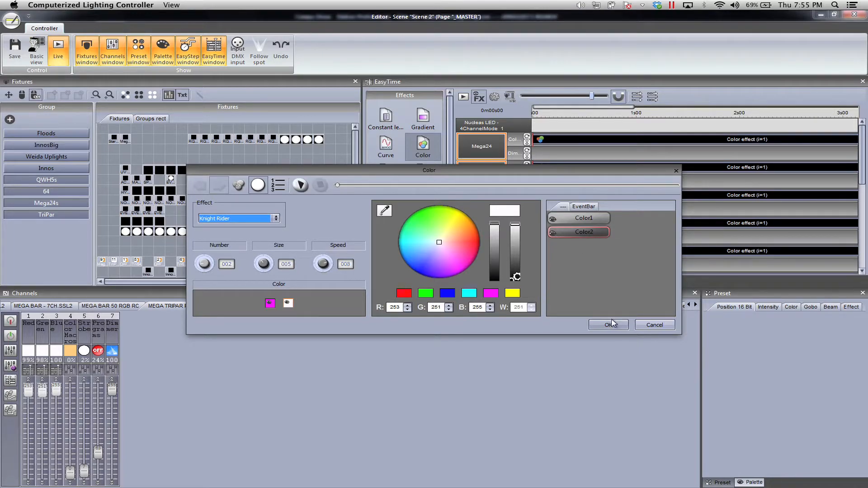
left_click(607, 325)
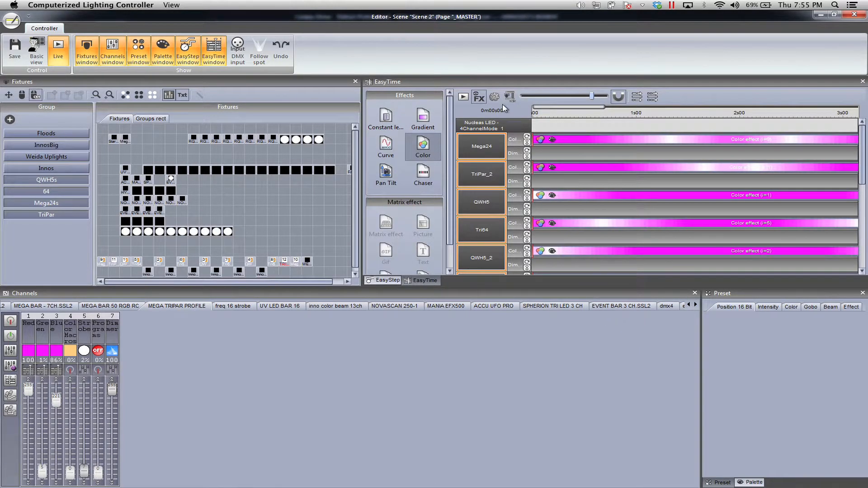
Check the timeline tempo division options, then reorder the effect fixtures so Mega24 leads.
left_click(494, 97)
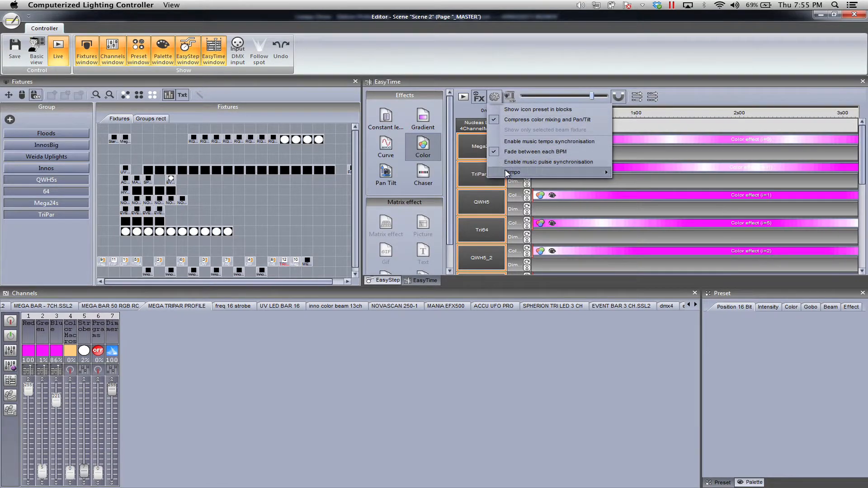
left_click(512, 172)
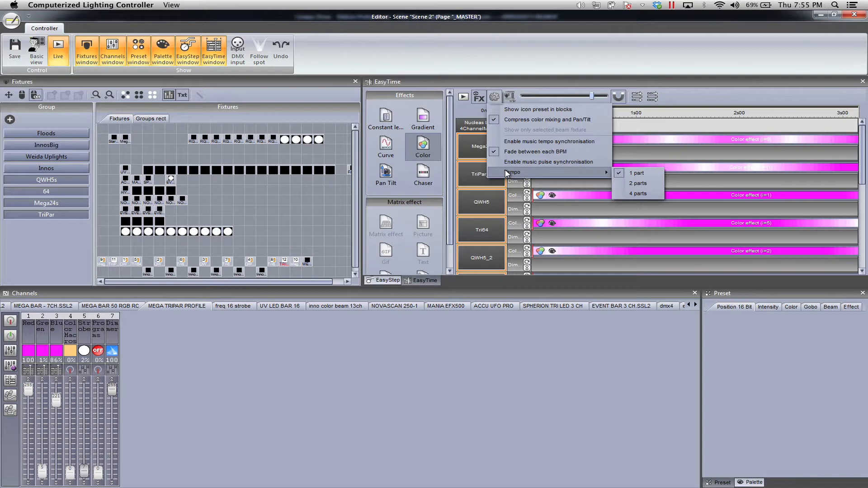
mouse_move(508, 172)
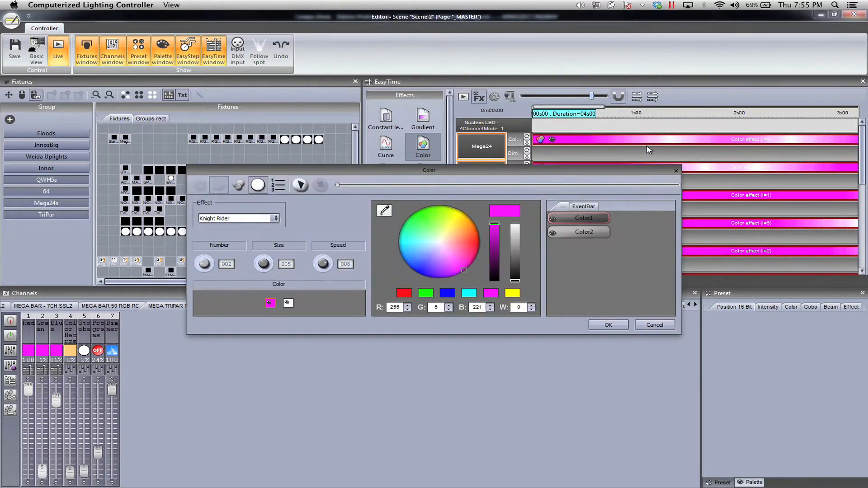
left_click(280, 185)
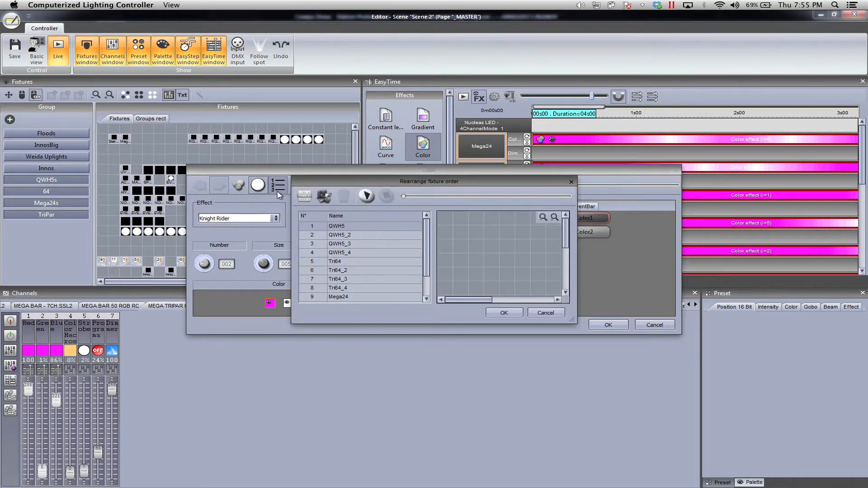
left_click(303, 196)
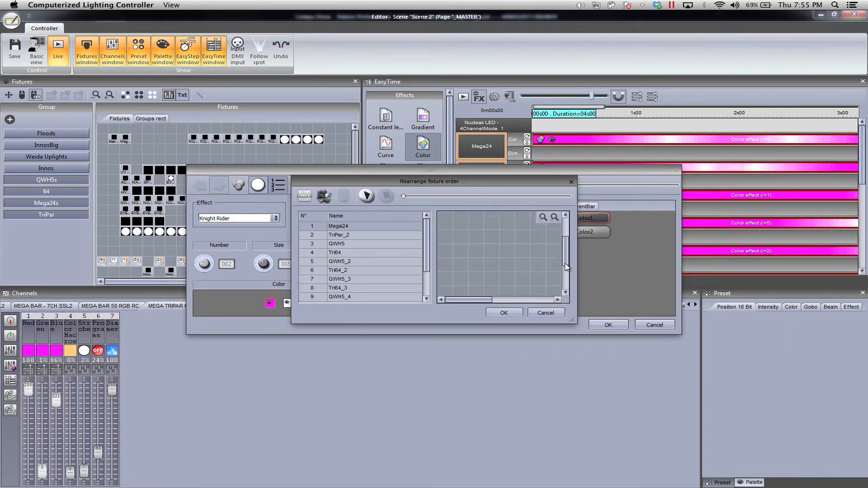
left_click(366, 196)
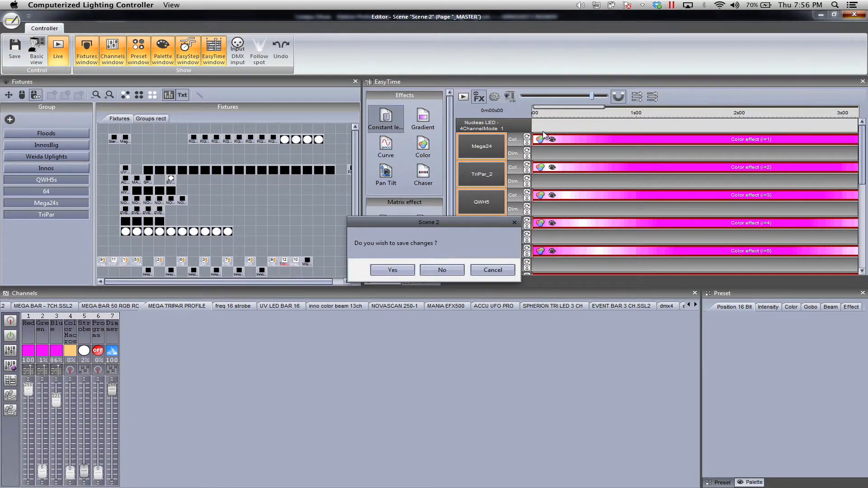
Save the Scene 2 changes and turn on 32 Color Mixing on the master page.
left_click(392, 270)
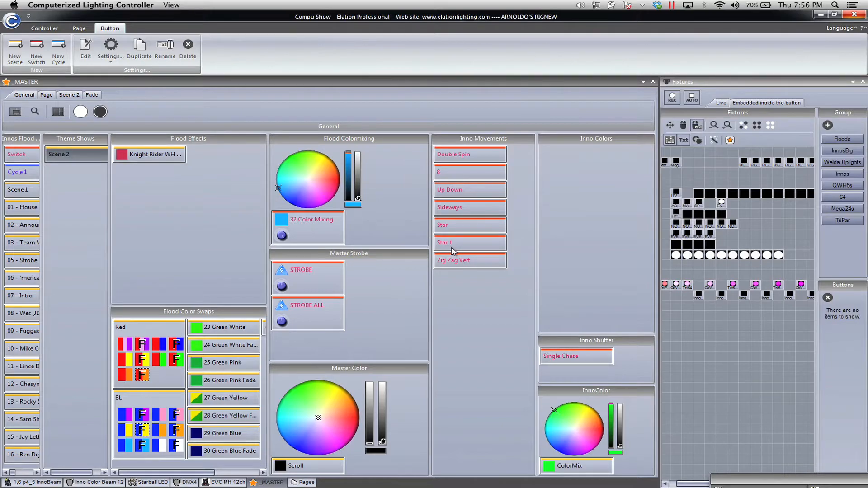
left_click(307, 219)
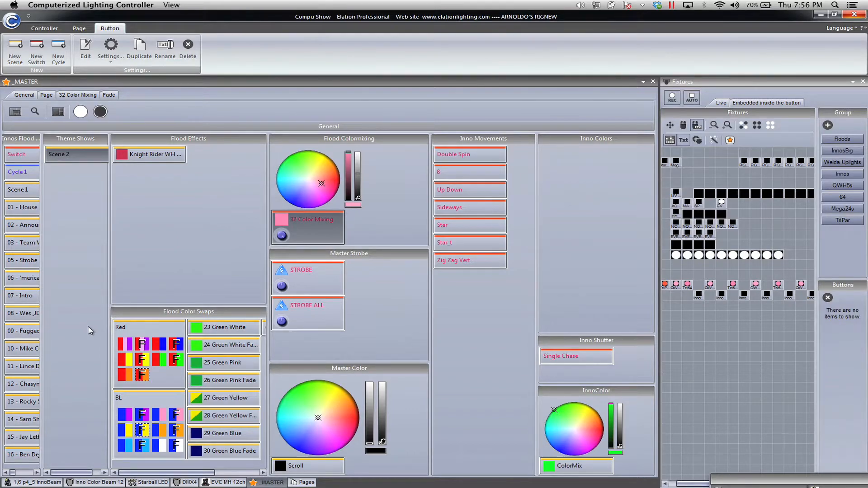
mouse_move(112, 279)
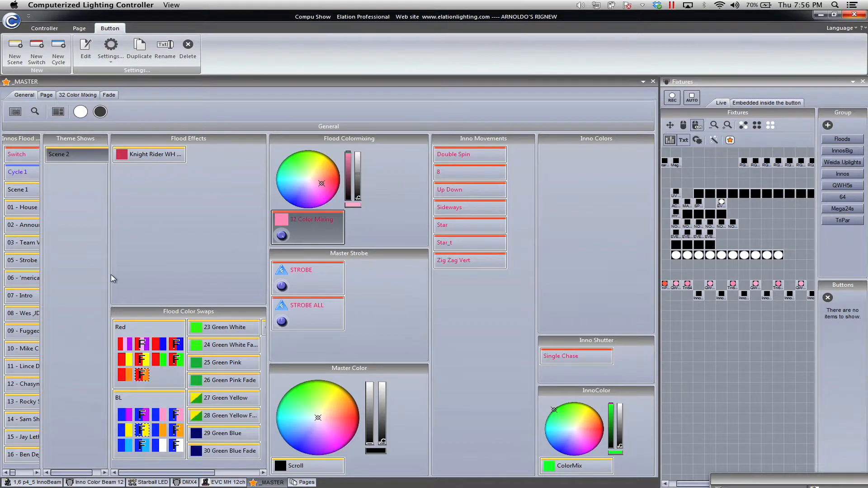
mouse_move(190, 149)
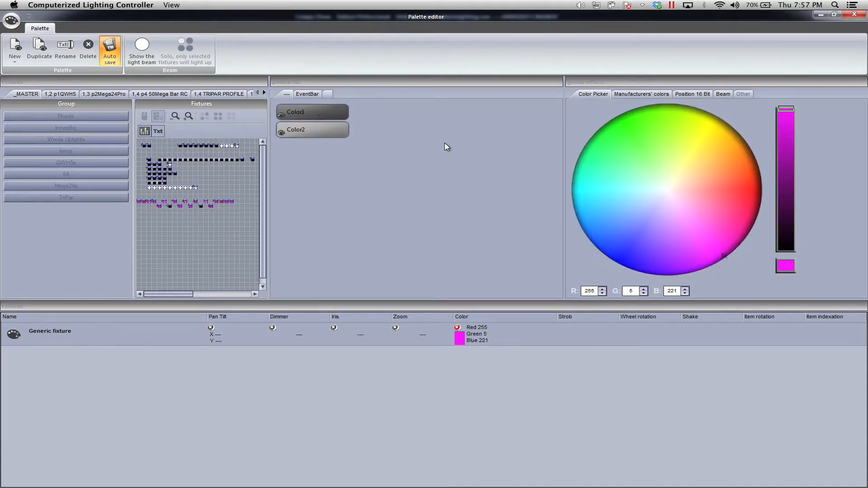
mouse_move(719, 251)
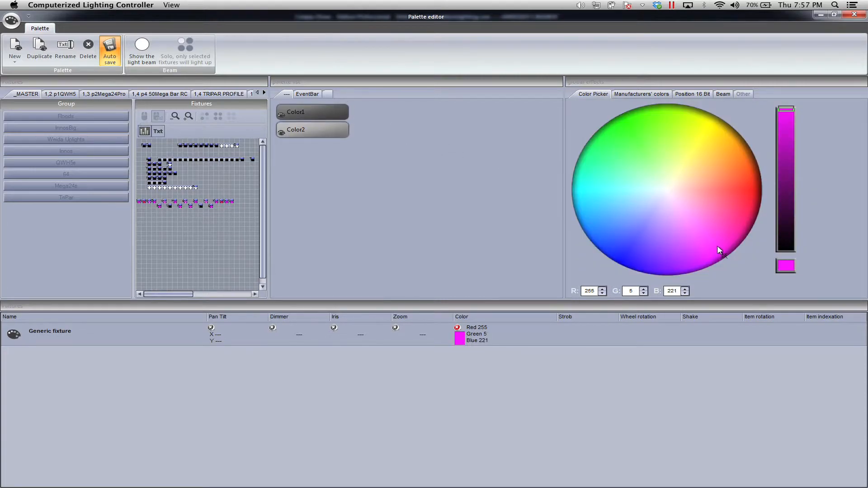
Pick a pale pink on the colour wheel for palette Color1.
left_click(688, 206)
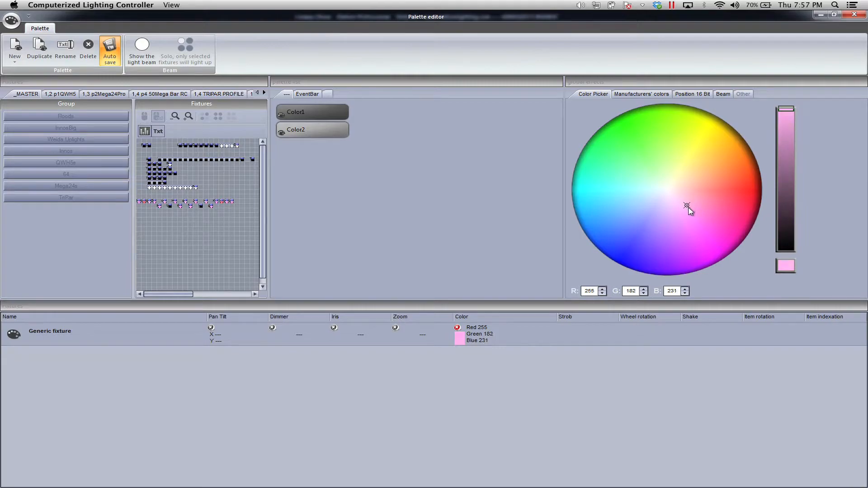
left_click(699, 208)
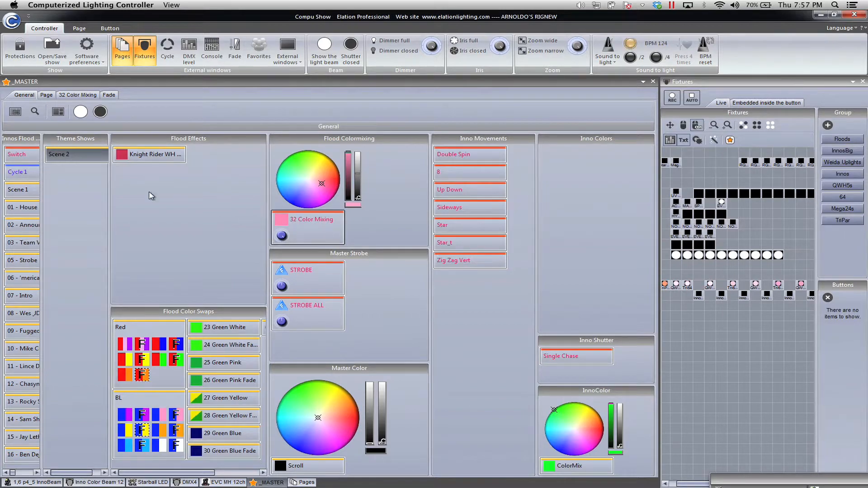
Select the 26 Green Pink Fade swap scene and open it in the scene editor.
left_click(75, 153)
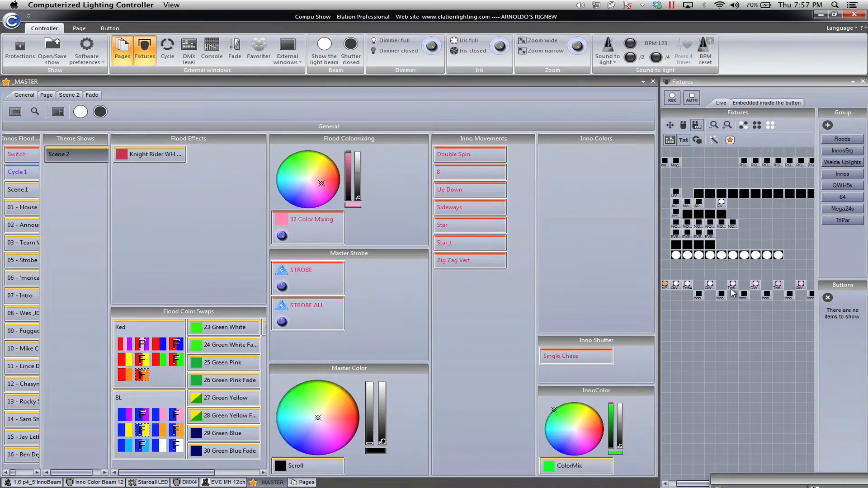
left_click(223, 380)
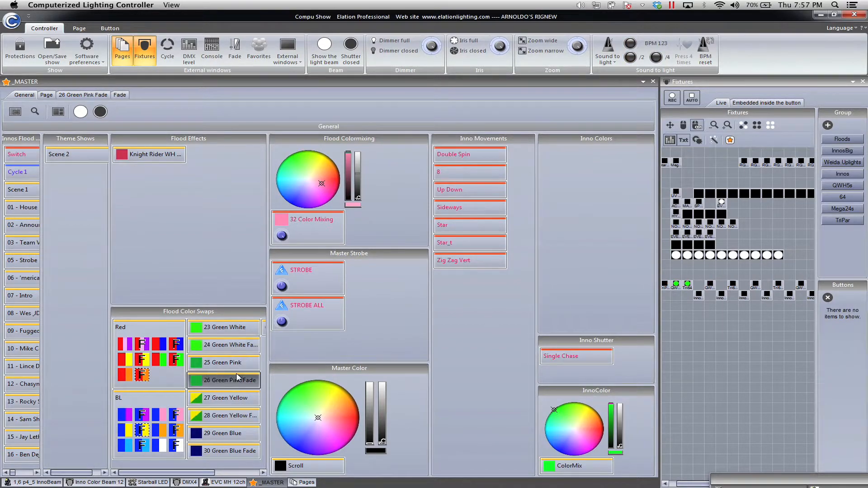
left_click(141, 359)
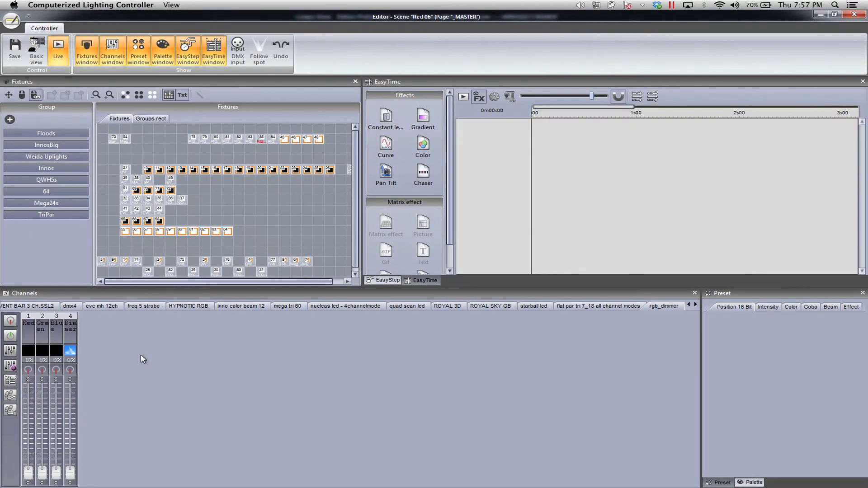
In EasyStep, check the red channel's colour mixing and show the Palette tab listing Color1 and Color2.
left_click(386, 281)
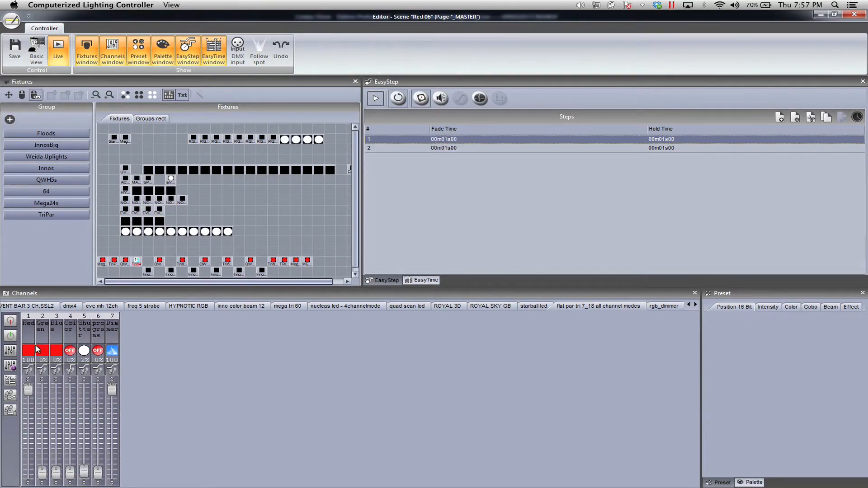
right_click(28, 351)
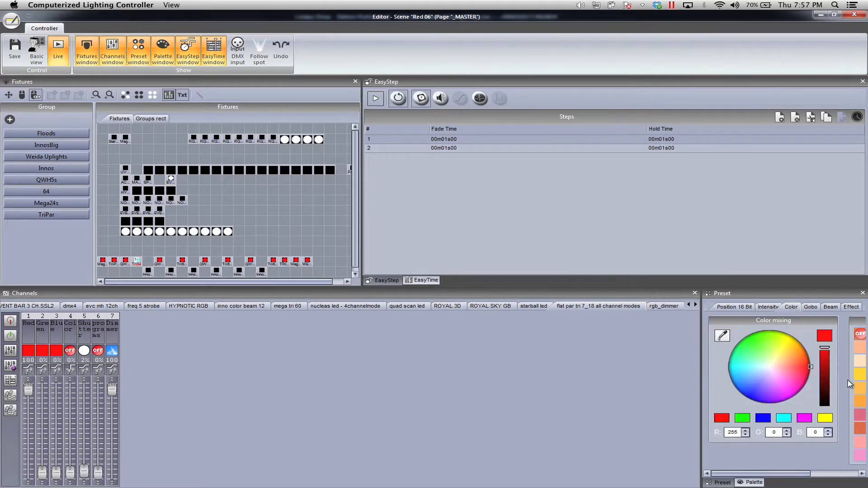
left_click(753, 482)
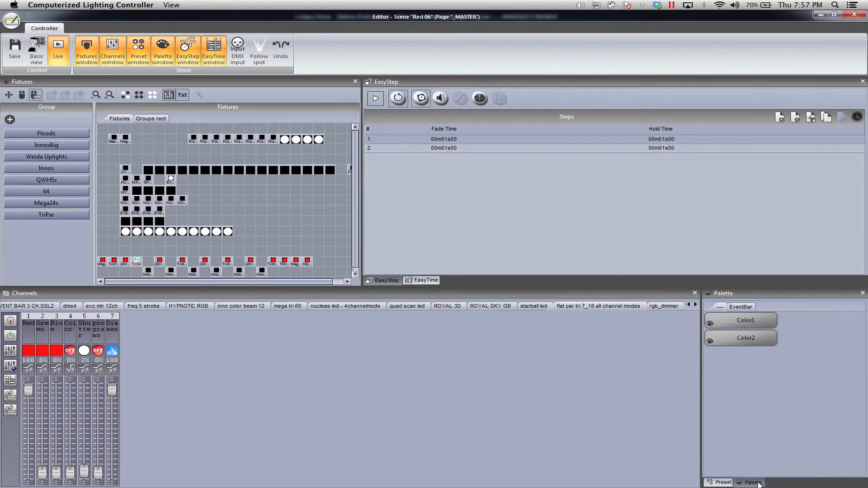
mouse_move(256, 313)
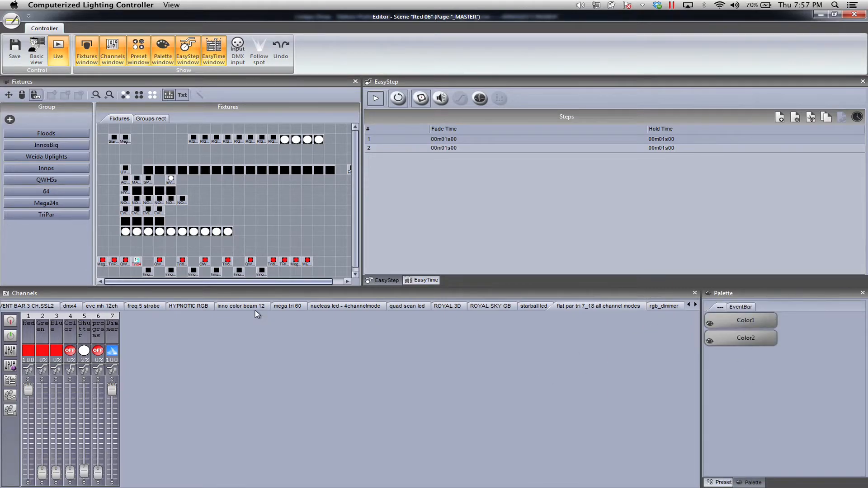
mouse_move(475, 266)
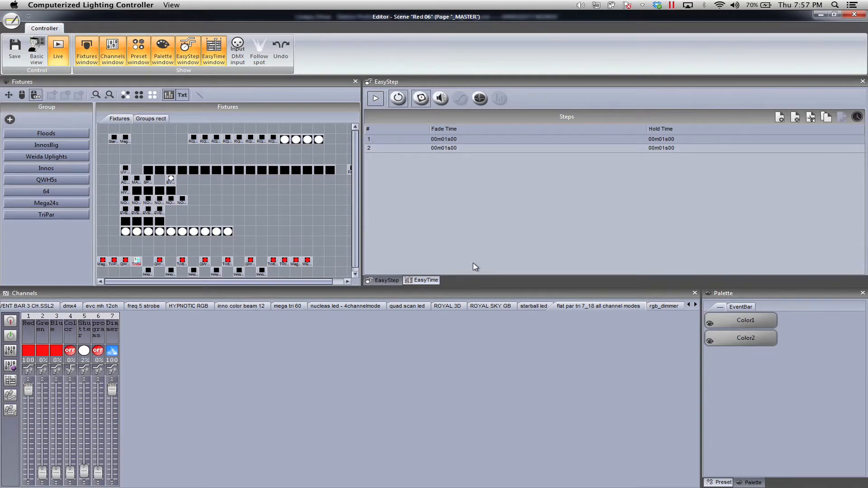
mouse_move(482, 201)
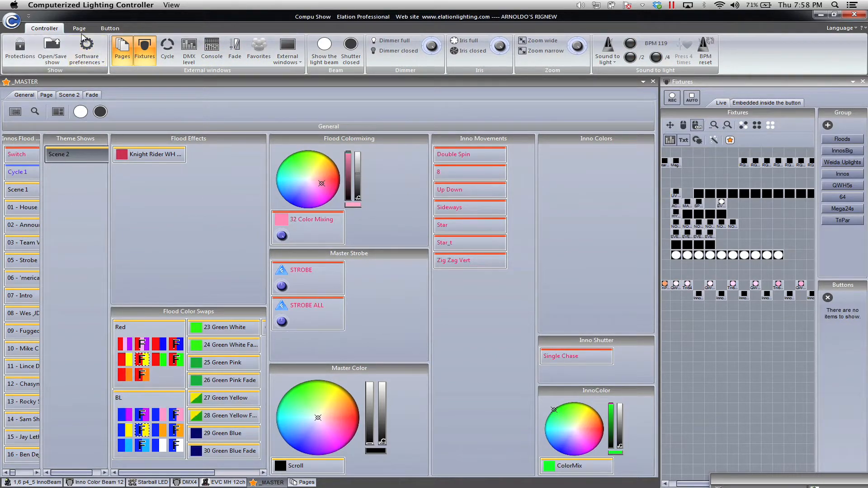
Create an empty scene named Transition in the Theme Shows layer and open it for editing.
left_click(110, 28)
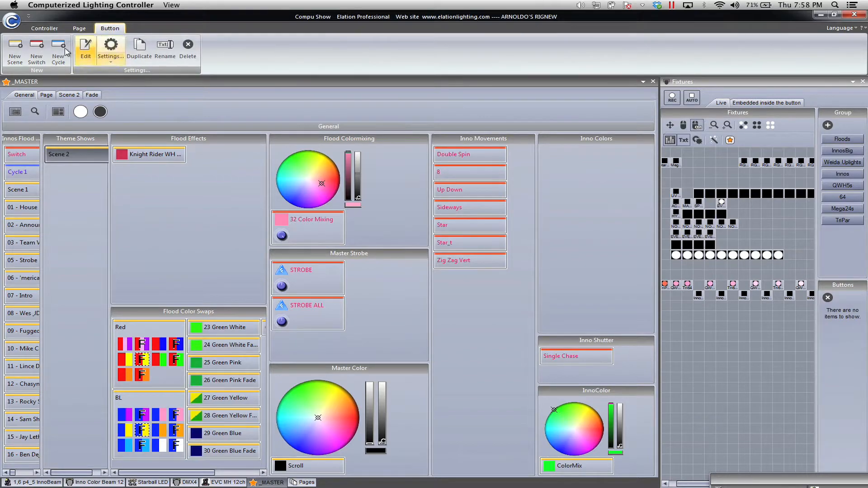
left_click(15, 50)
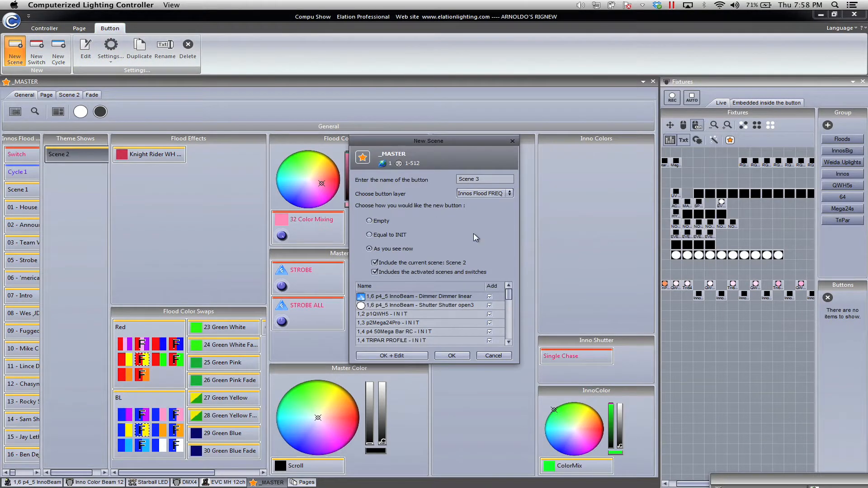
left_click(369, 221)
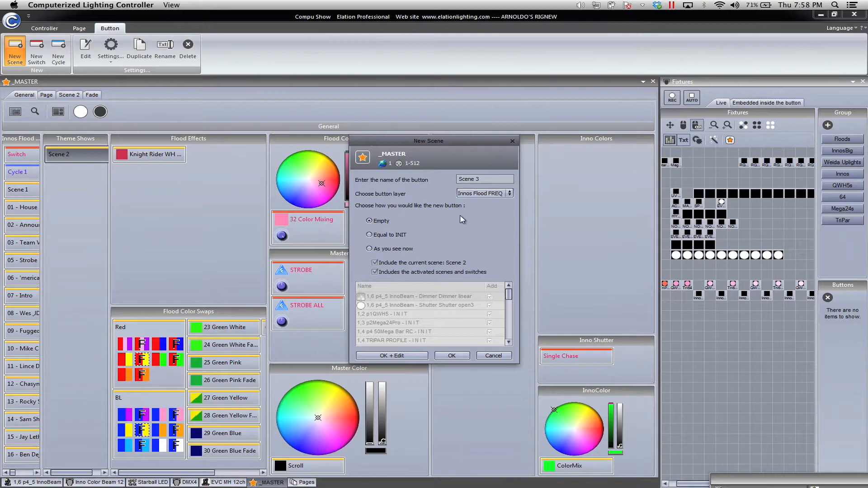
left_click(507, 192)
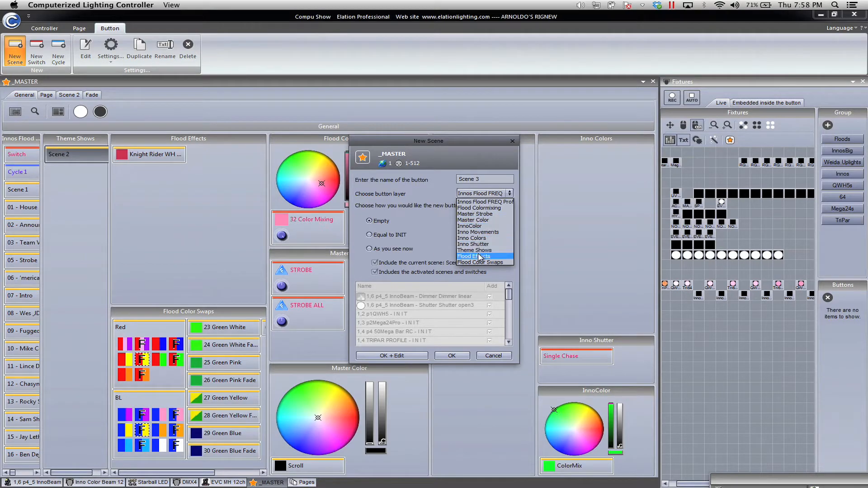
left_click(474, 250)
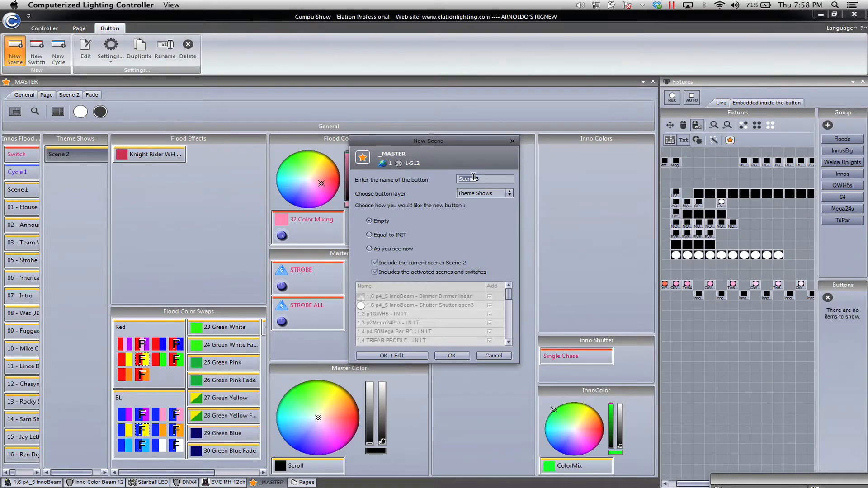
type("Trans")
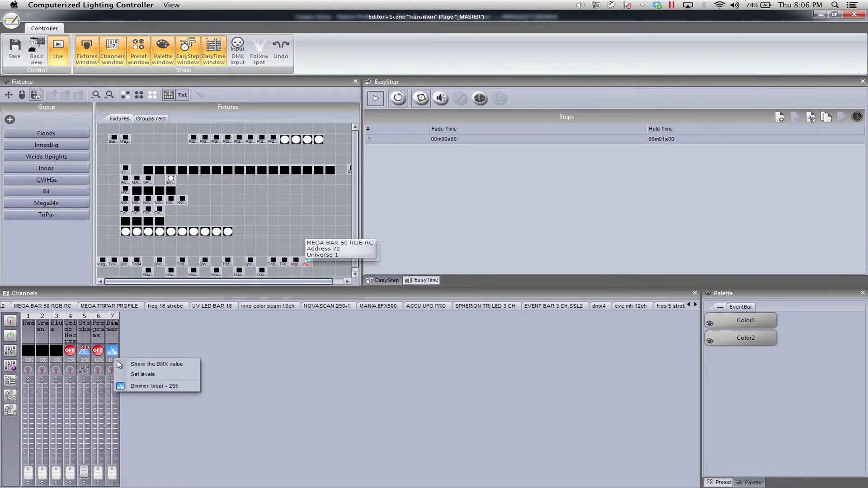
Set the dimmer to full and select the fixture group whose RGB channels get Color1 pink.
left_click(155, 386)
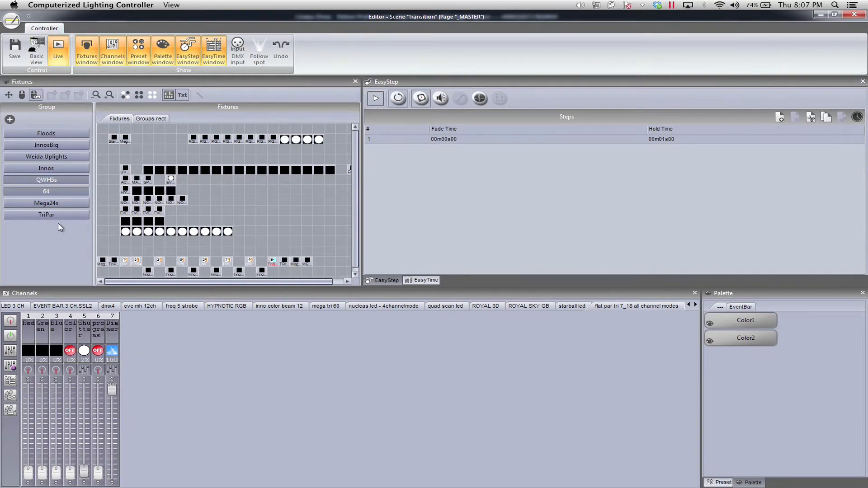
left_click(46, 202)
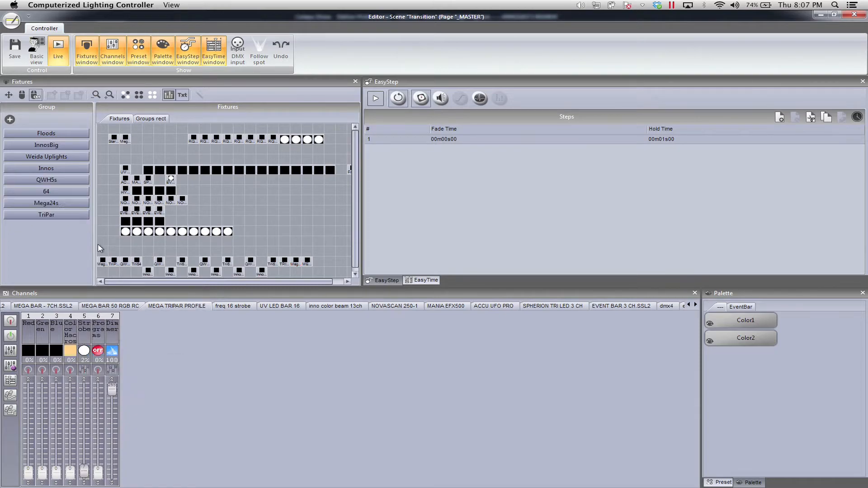
left_click(46, 179)
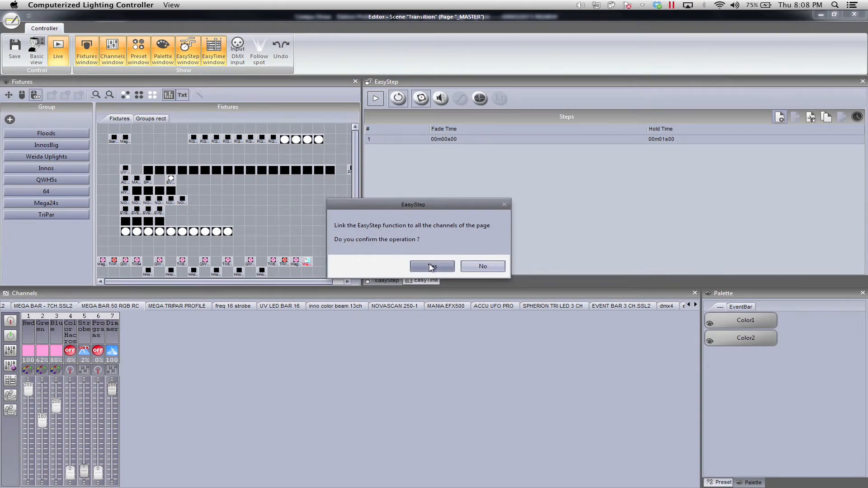
Link steps to all channels and apply Color2 to step 2 and Color1 to step 1 for each fixture group.
left_click(431, 266)
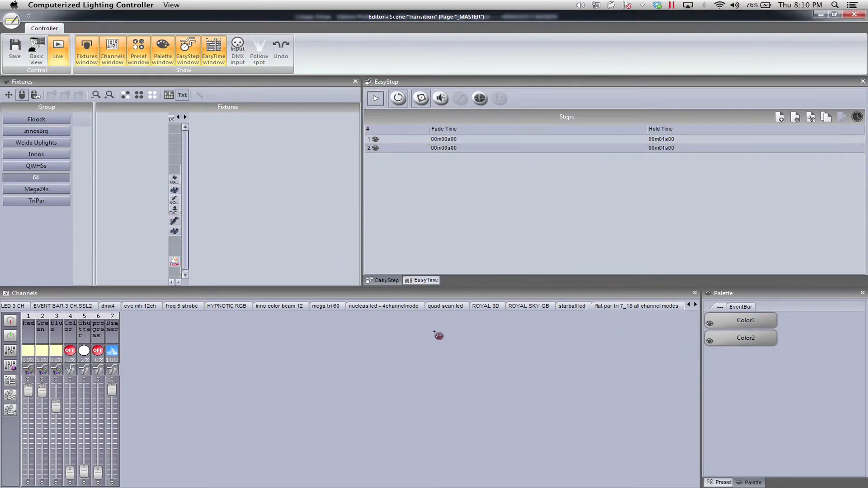
left_click(744, 320)
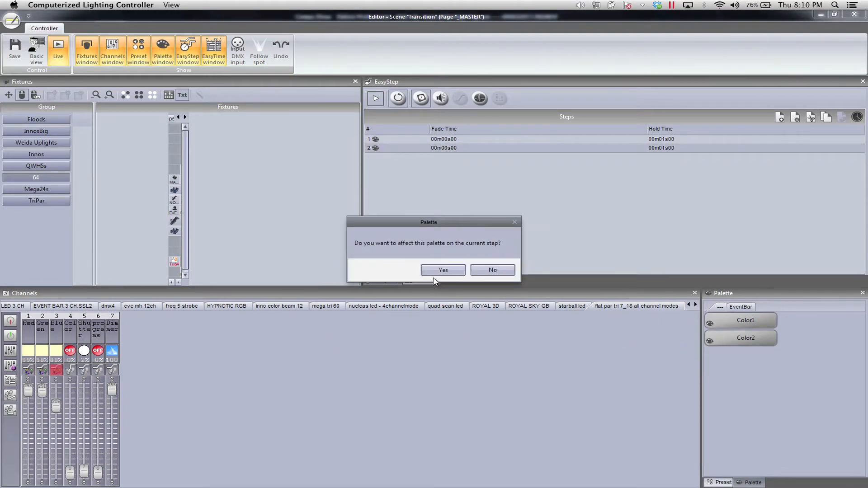
left_click(442, 269)
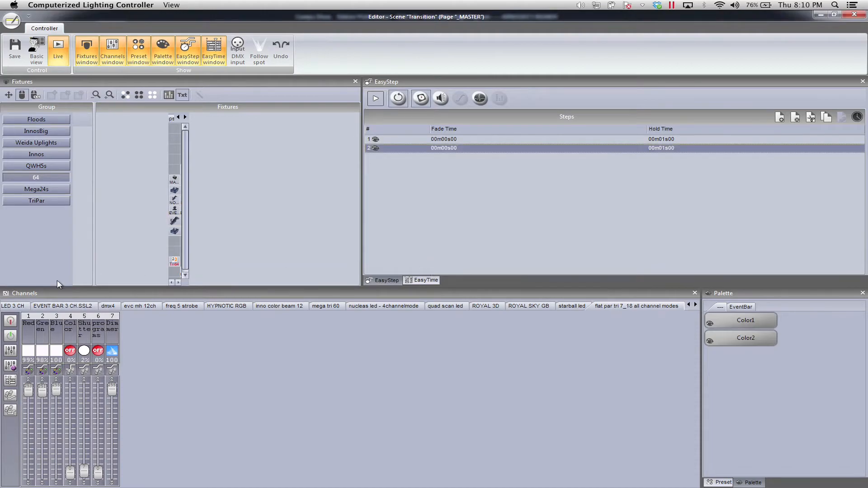
mouse_move(172, 278)
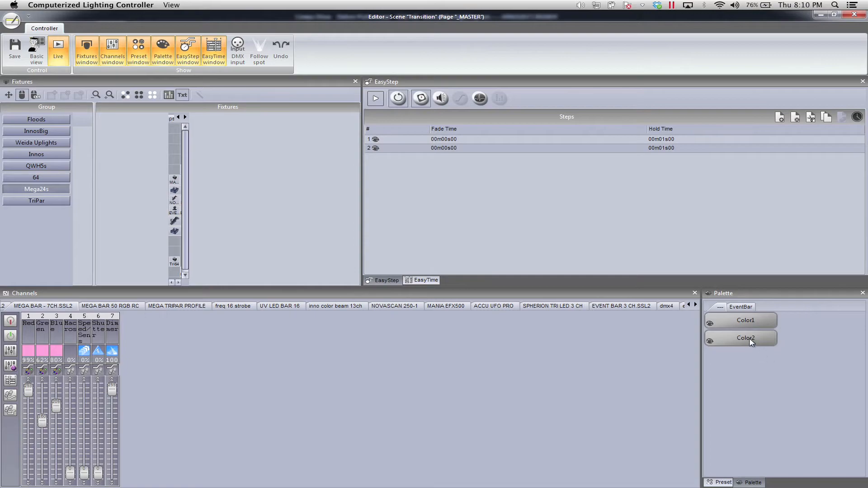
left_click(746, 337)
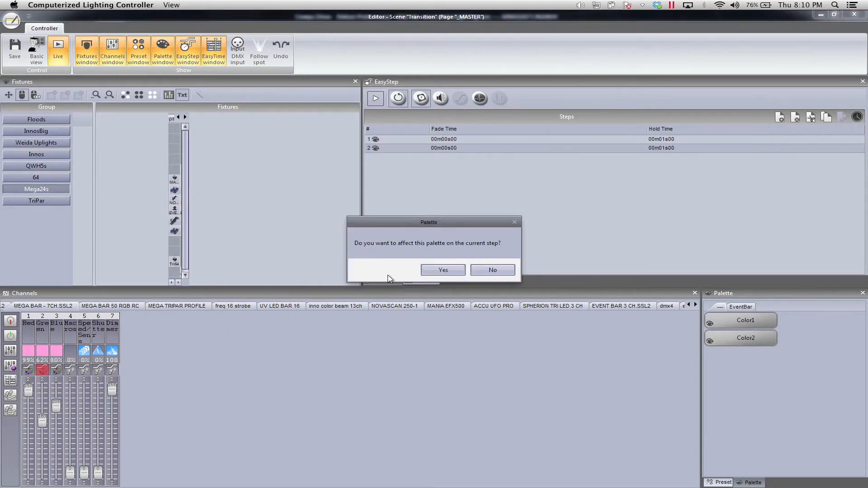
left_click(442, 270)
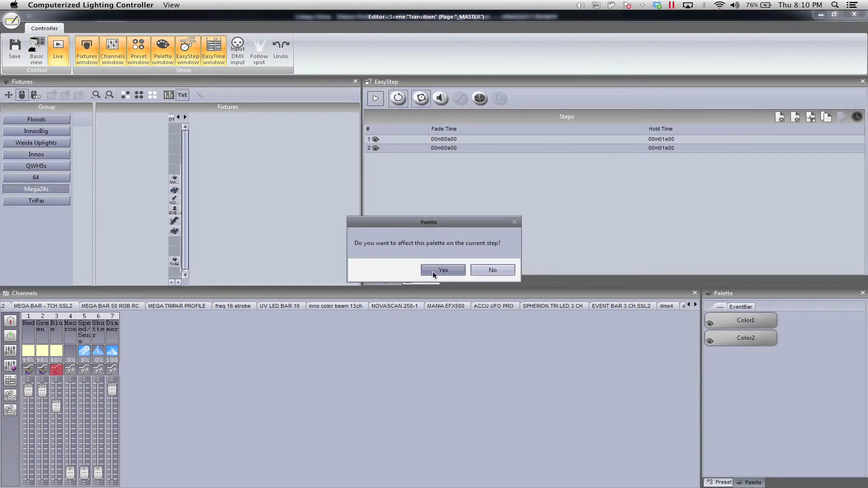
left_click(442, 270)
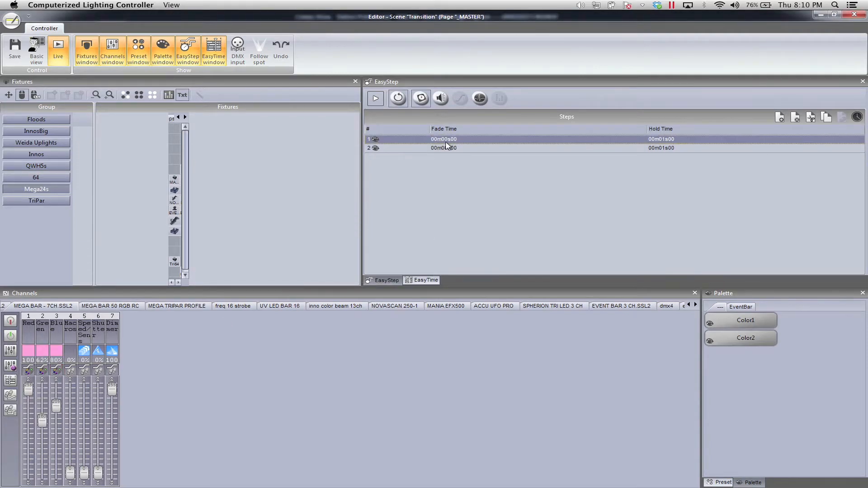
left_click(37, 201)
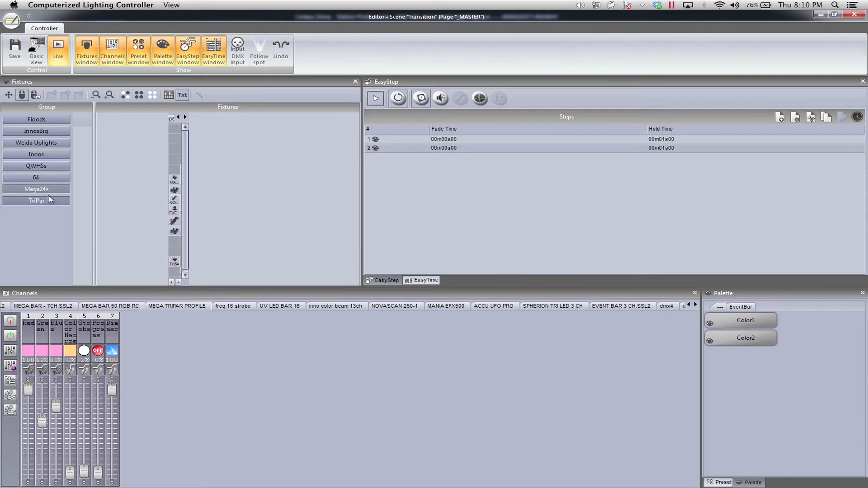
left_click(36, 189)
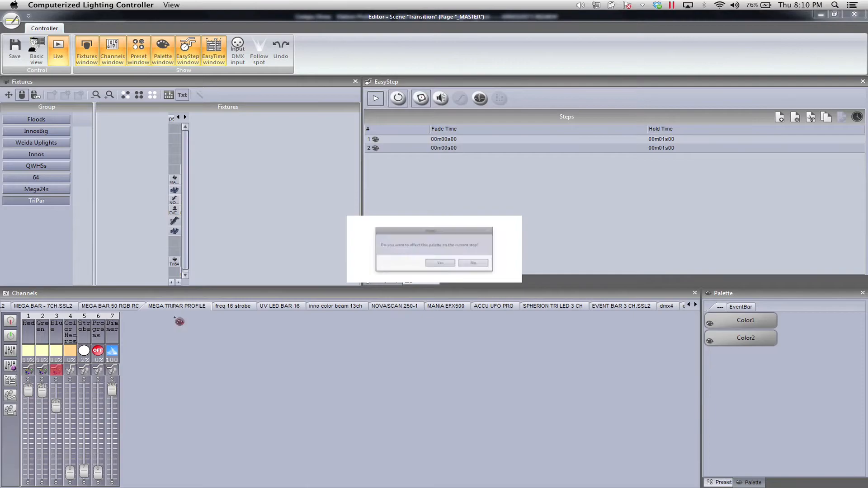
left_click(439, 263)
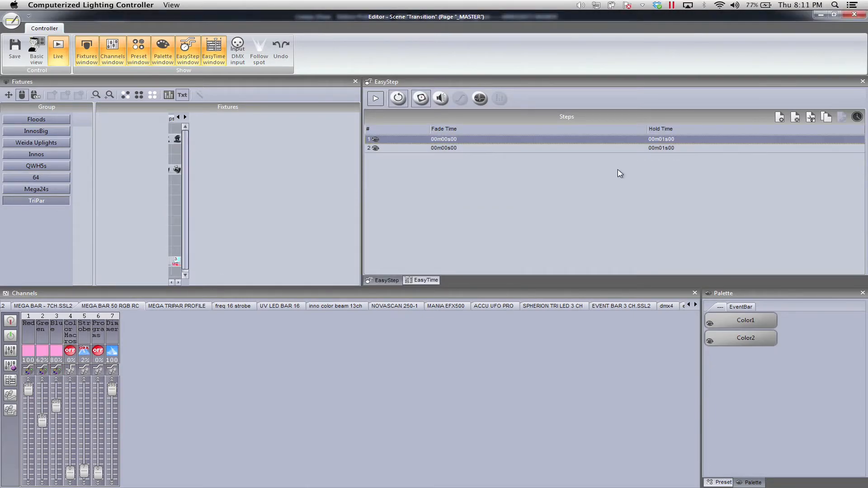
mouse_move(388, 219)
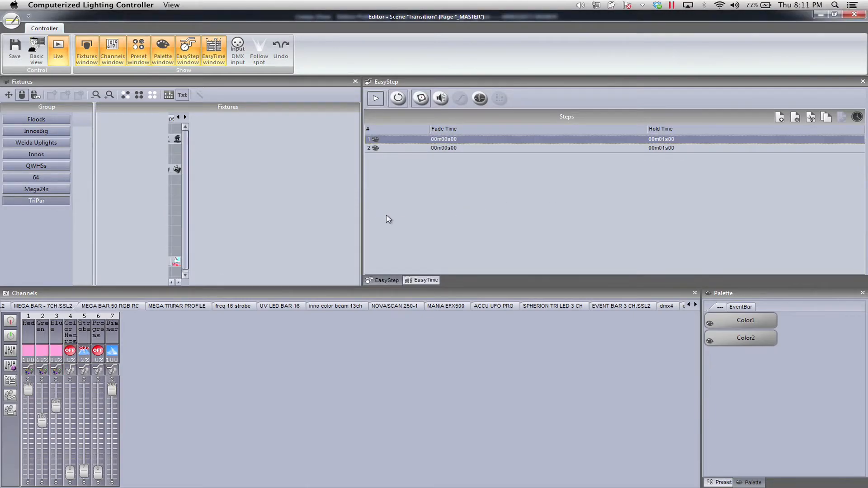
Set both steps' Fade and Hold to 00m02s00, play the fade and watch the 64 group's channels.
left_click(374, 99)
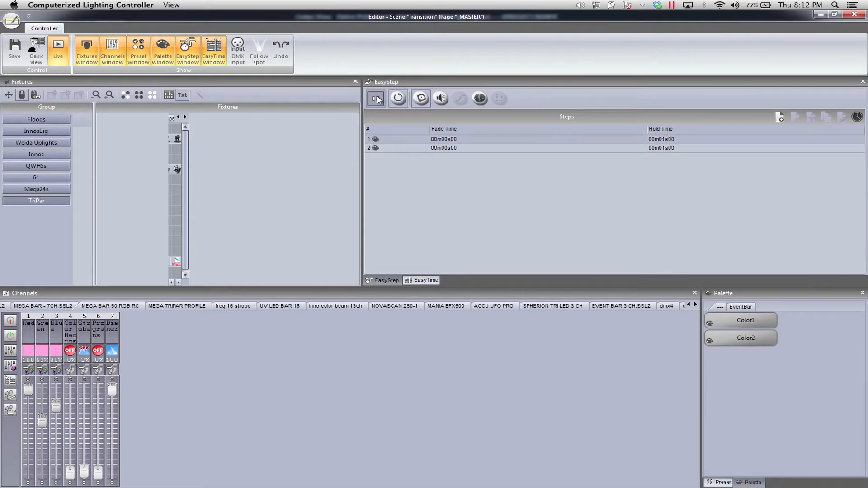
left_click(460, 139)
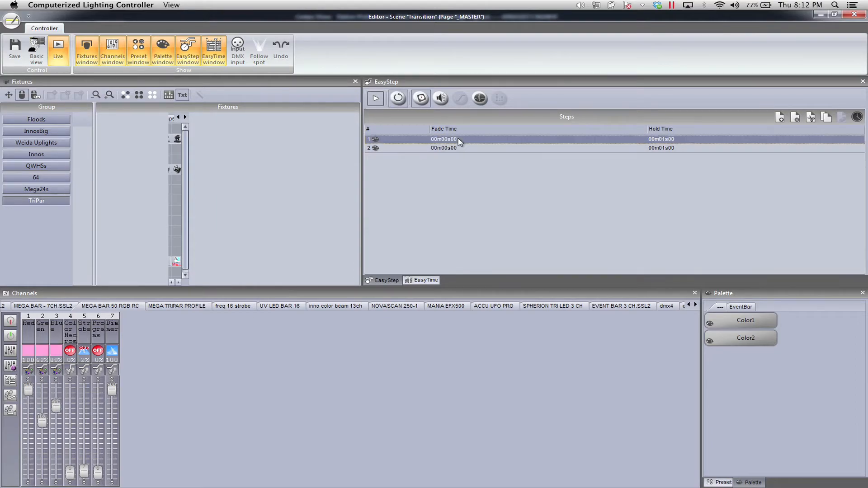
left_click(625, 139)
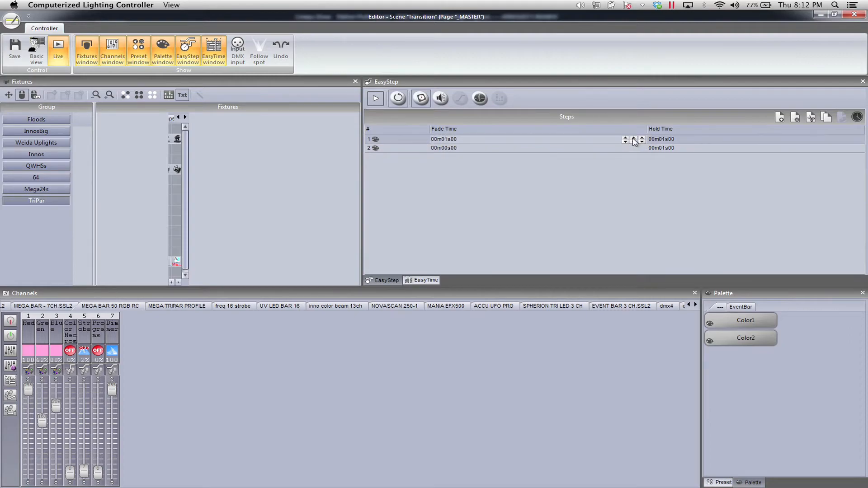
left_click(625, 138)
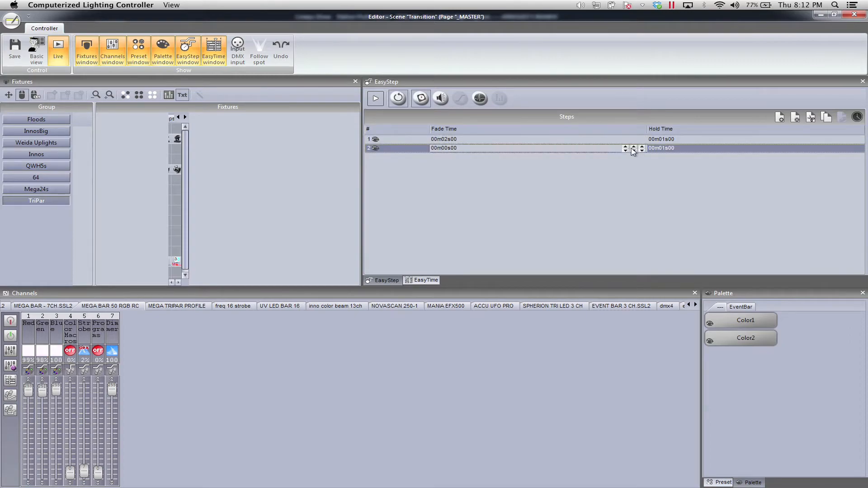
left_click(625, 146)
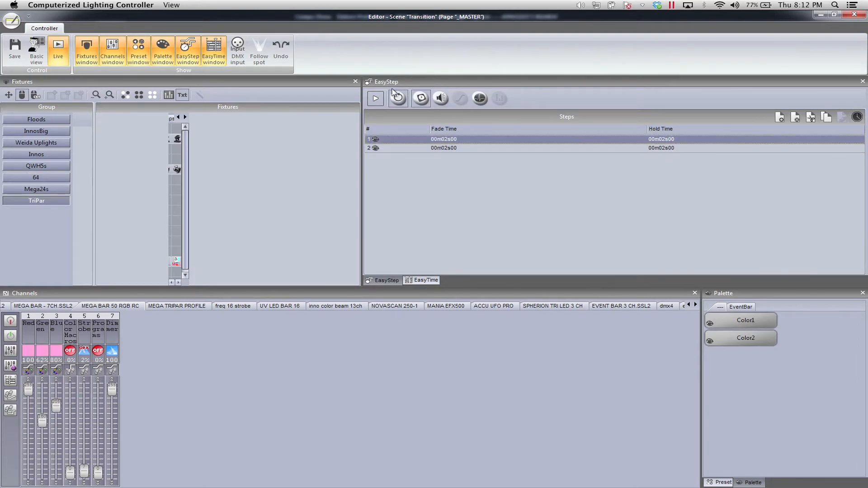
left_click(374, 98)
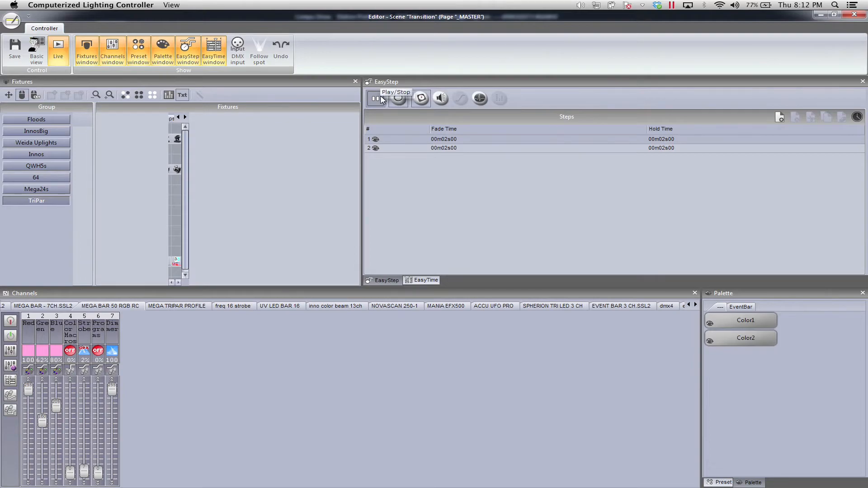
left_click(377, 97)
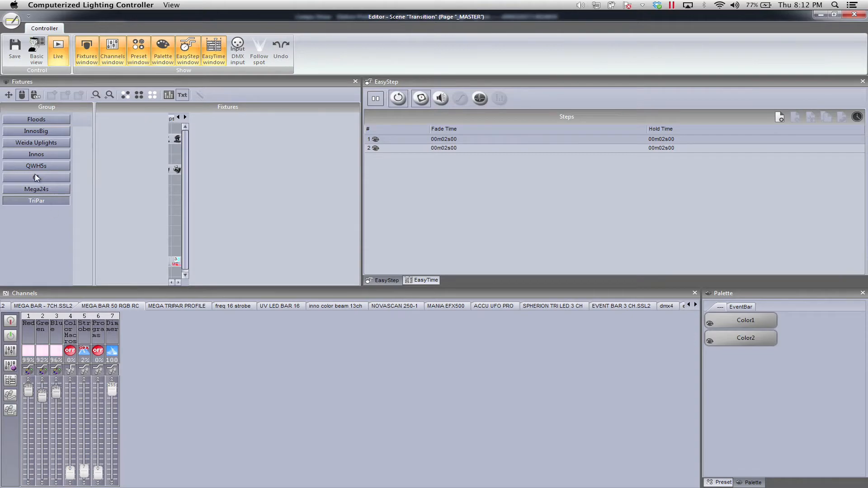
left_click(37, 177)
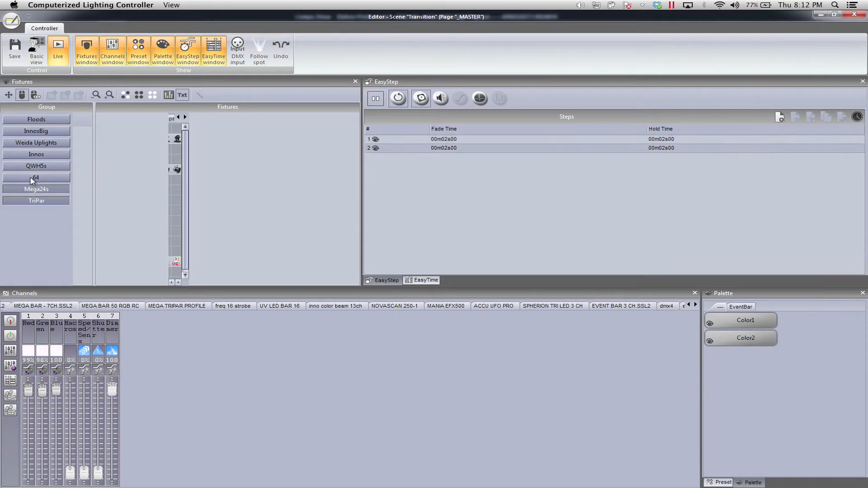
left_click(36, 166)
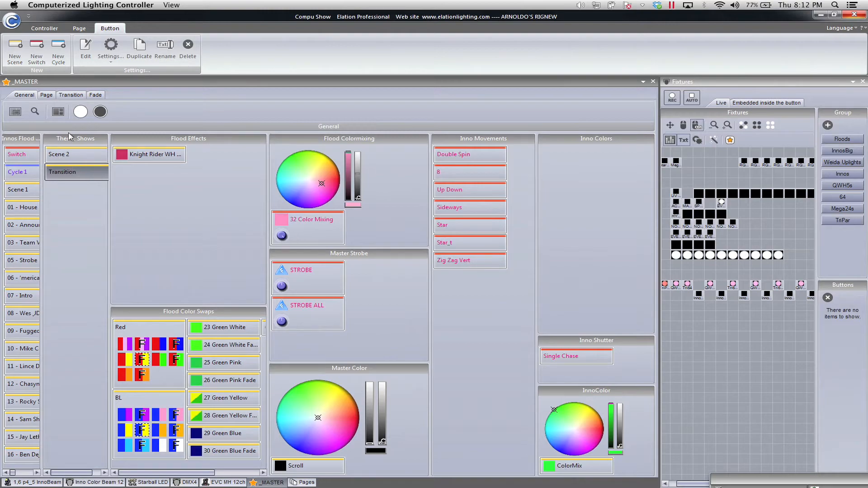
Start the Scene 2 theme show and bring up the External windows menu.
left_click(71, 95)
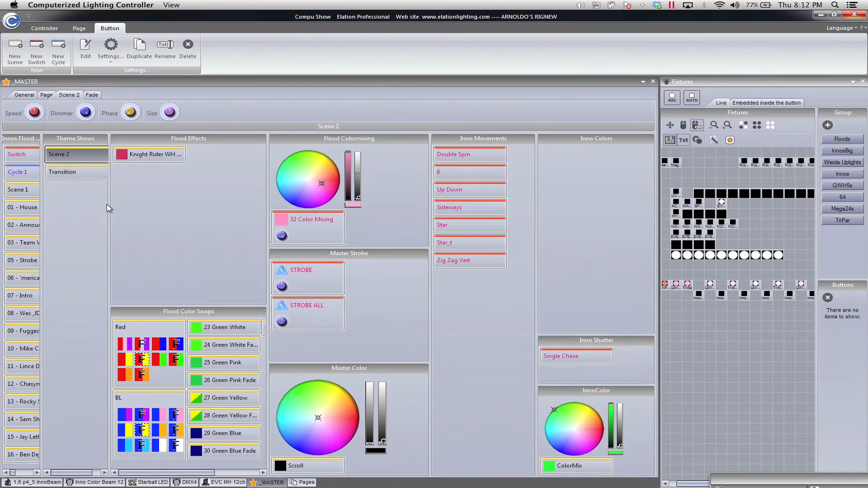
mouse_move(303, 341)
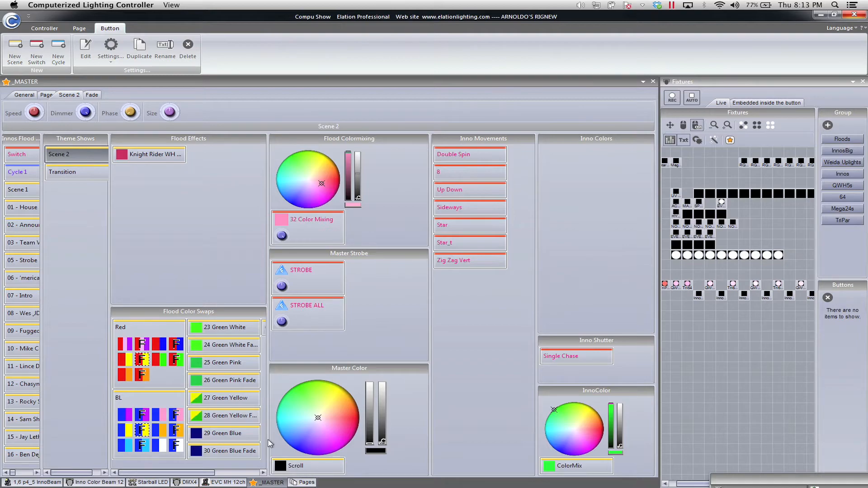
mouse_move(155, 91)
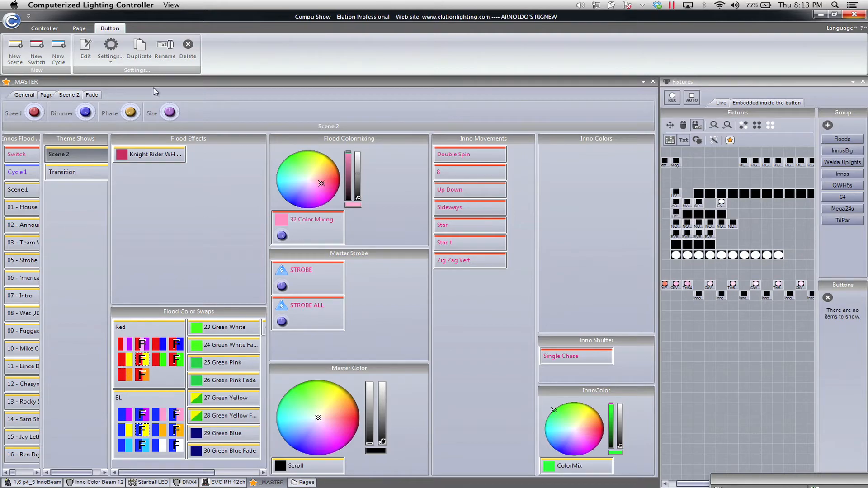
left_click(287, 50)
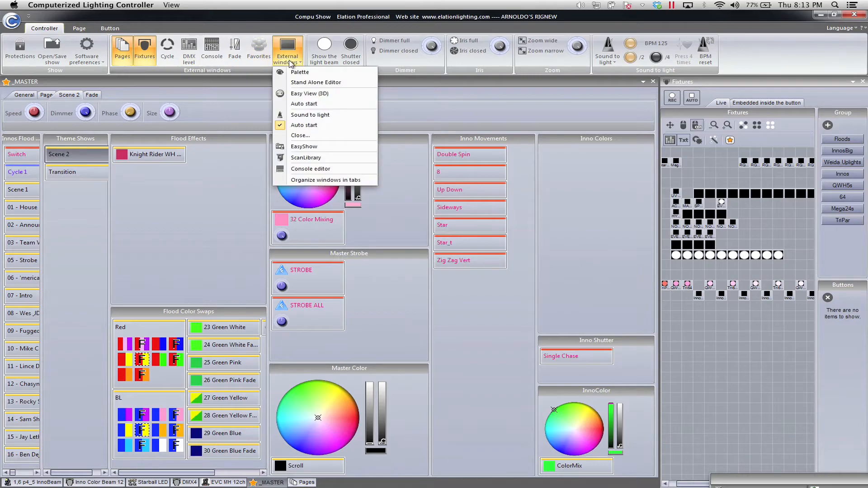
In the Palette editor set Color1 to cyan and Color2 to bright green, then close it.
left_click(300, 72)
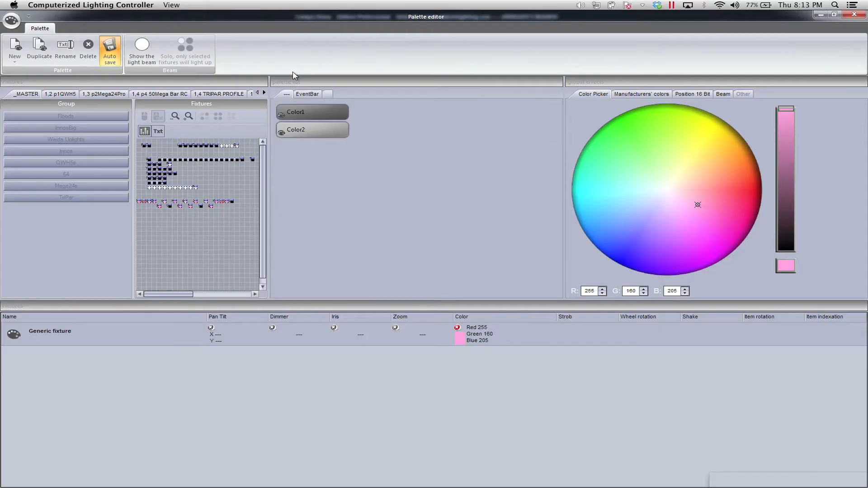
mouse_move(541, 103)
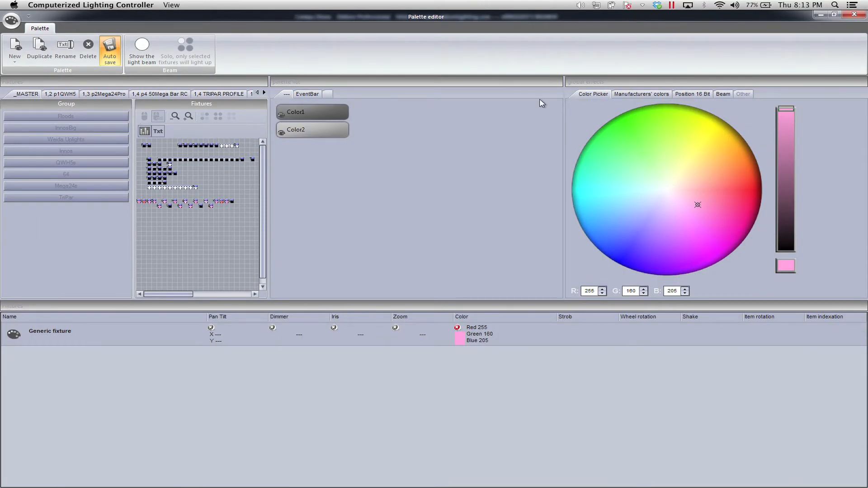
left_click(587, 190)
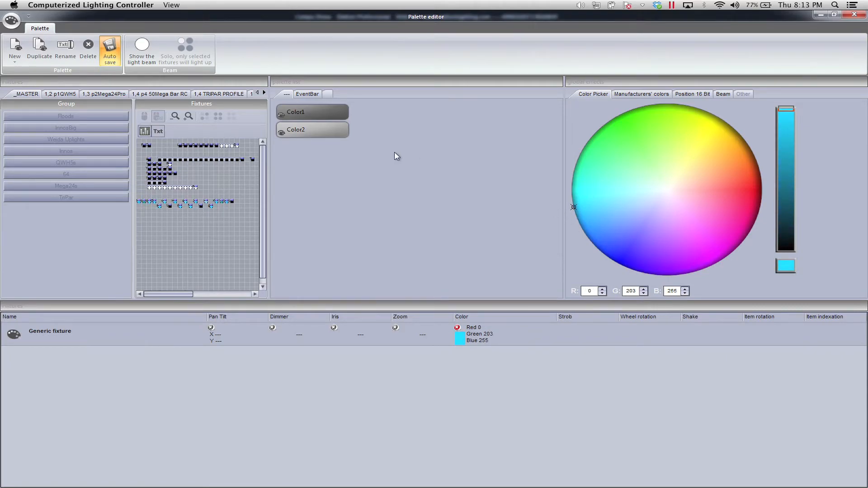
left_click(629, 109)
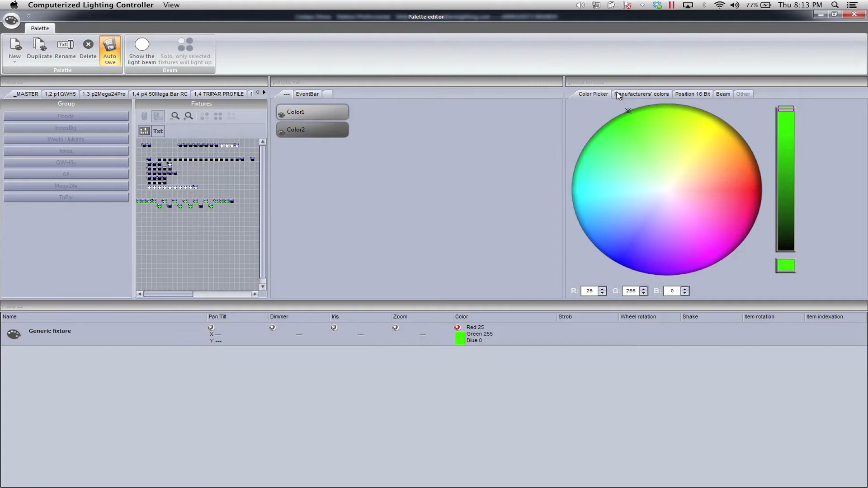
left_click(573, 208)
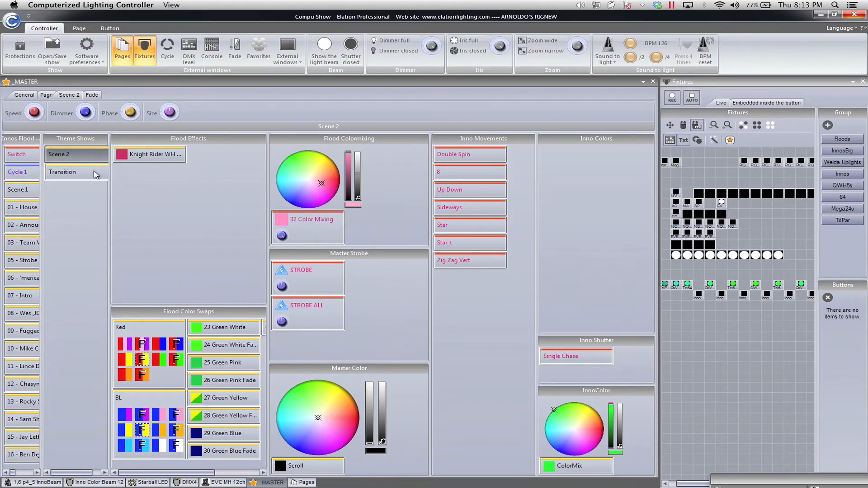
left_click(62, 171)
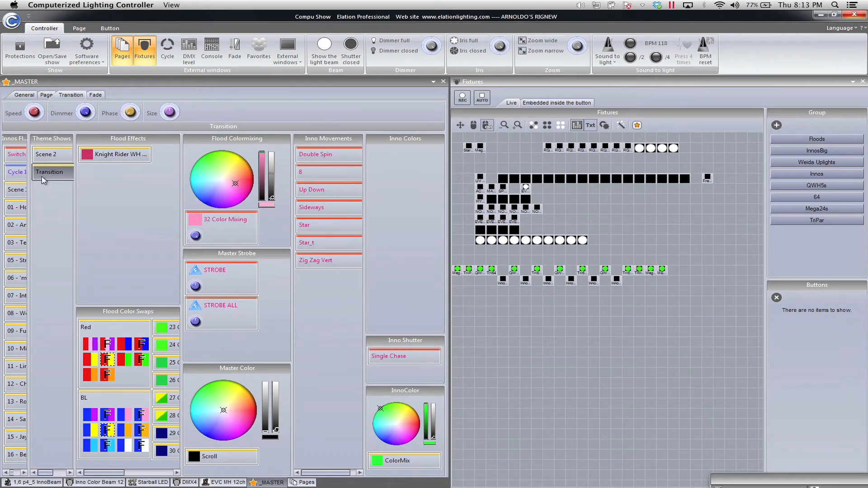
left_click(53, 172)
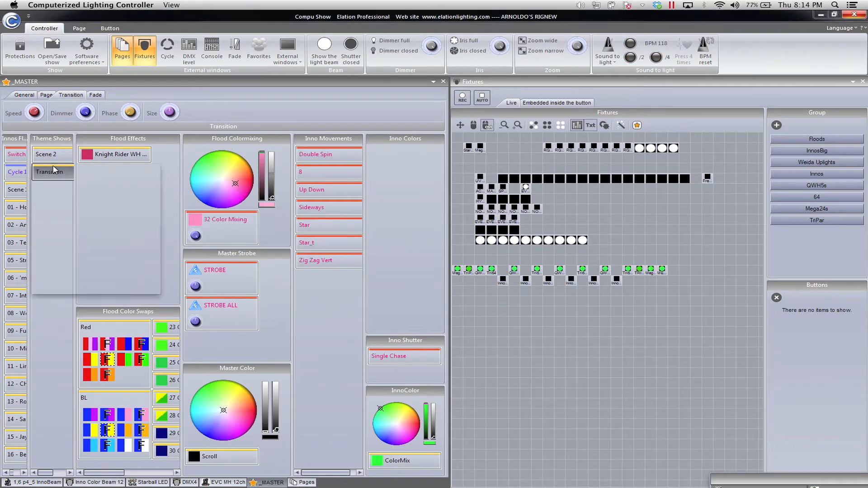
left_click(52, 171)
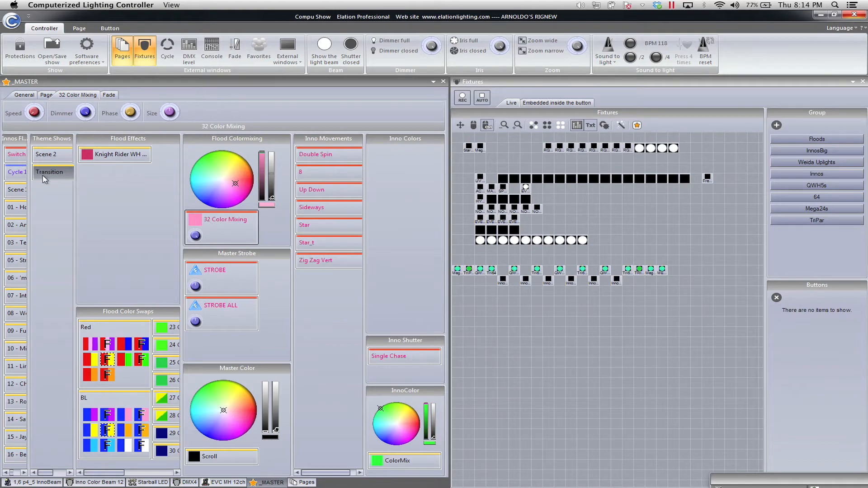
right_click(52, 172)
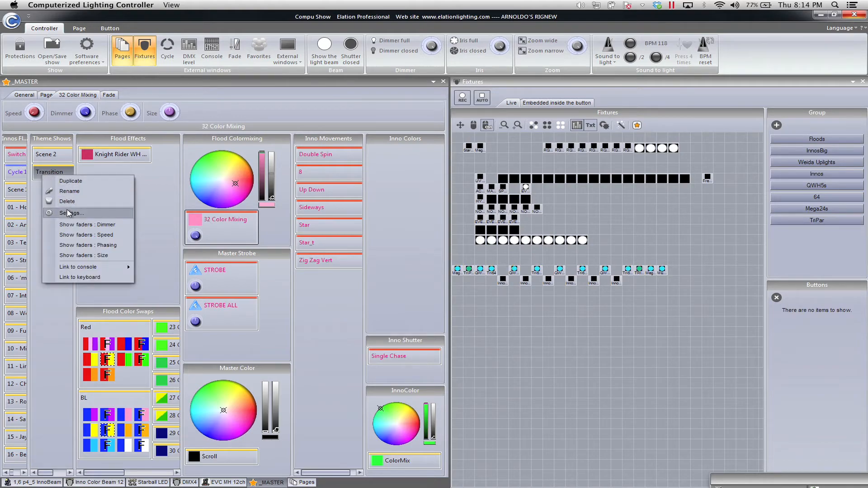
left_click(70, 213)
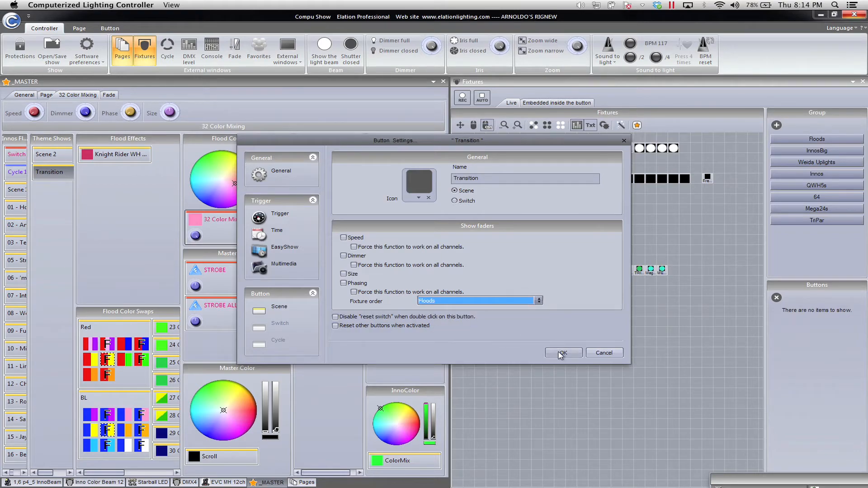
left_click(563, 352)
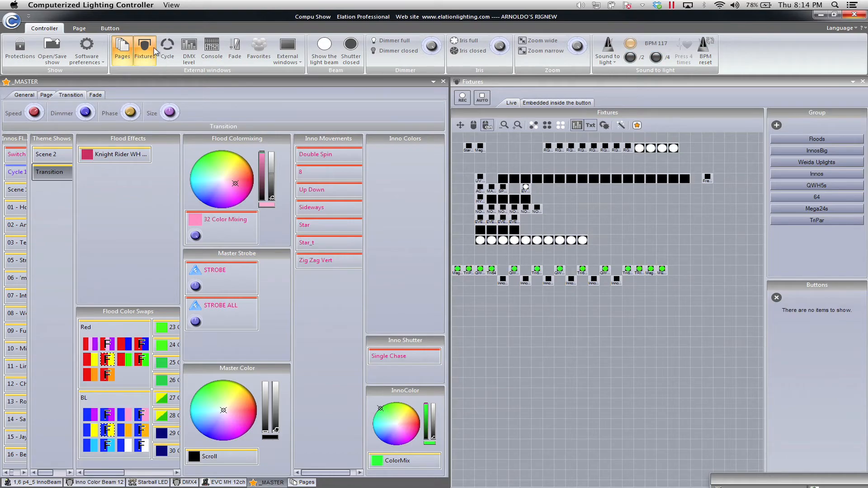
left_click(130, 111)
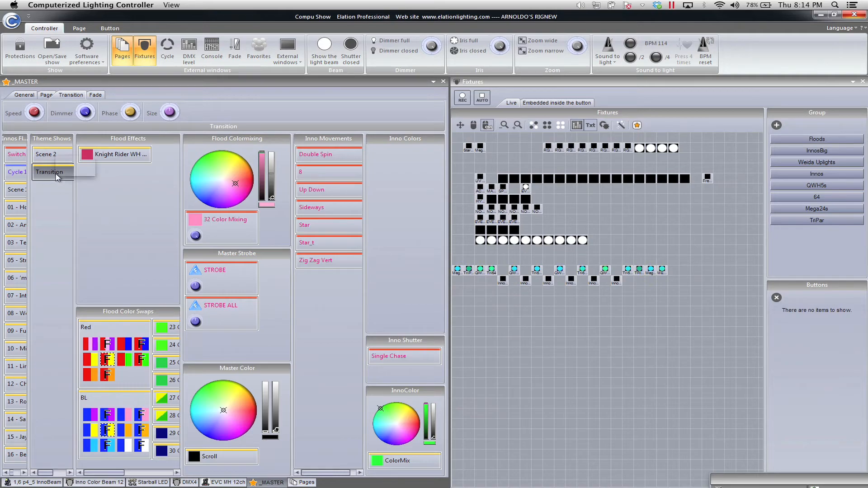
right_click(53, 172)
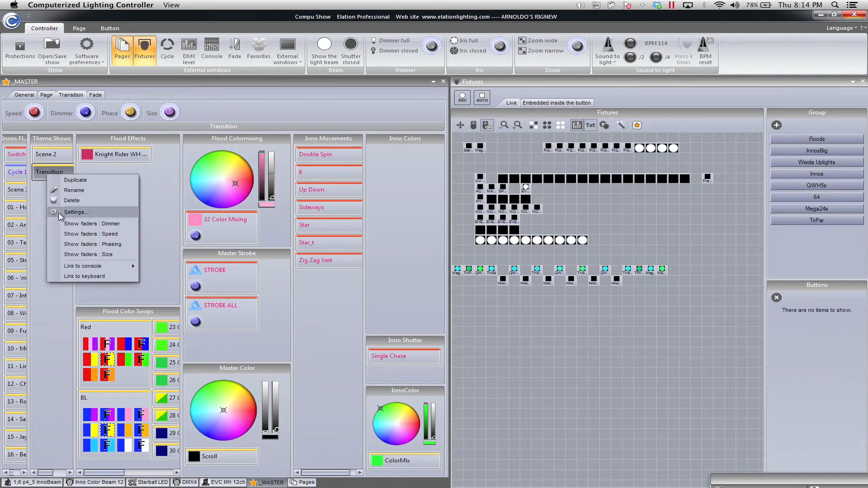
left_click(76, 211)
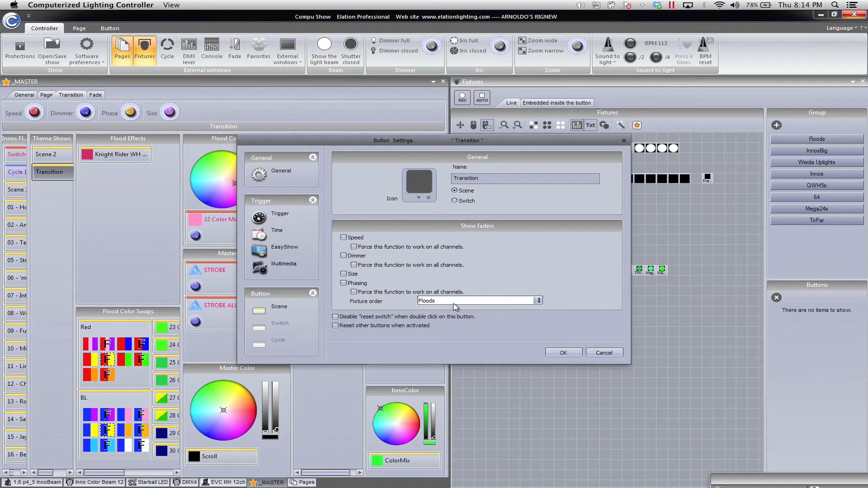
left_click(563, 353)
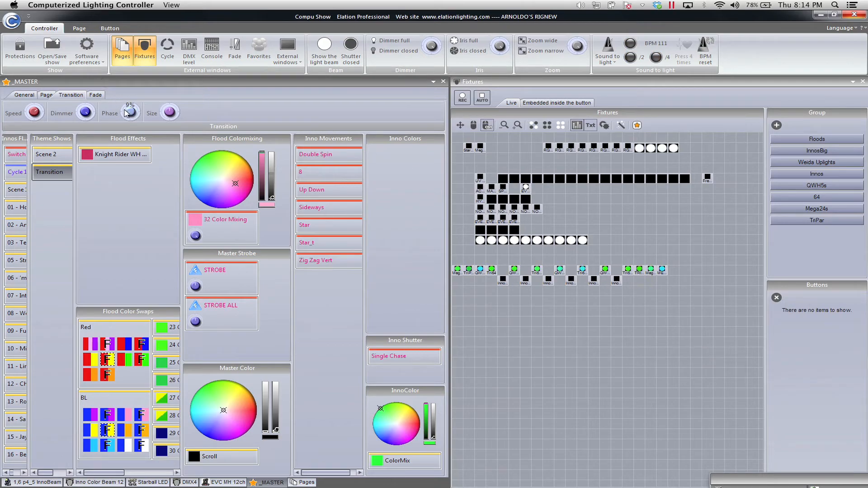
left_click(132, 112)
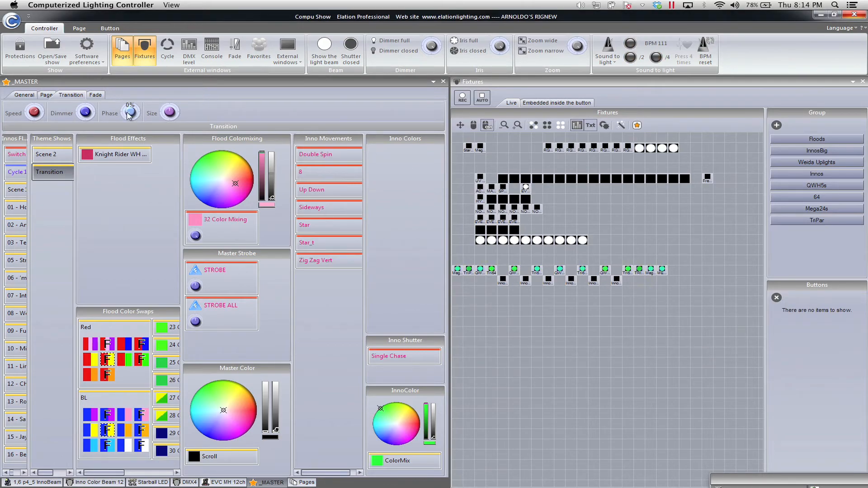
mouse_move(131, 112)
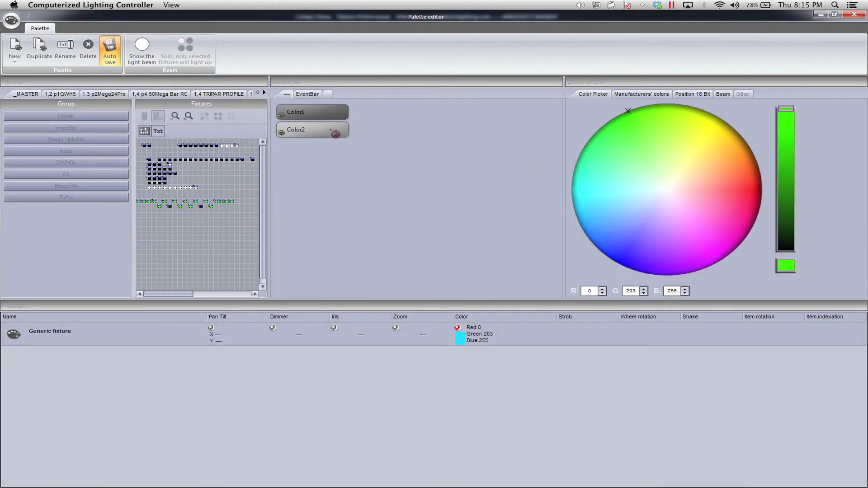
left_click(761, 200)
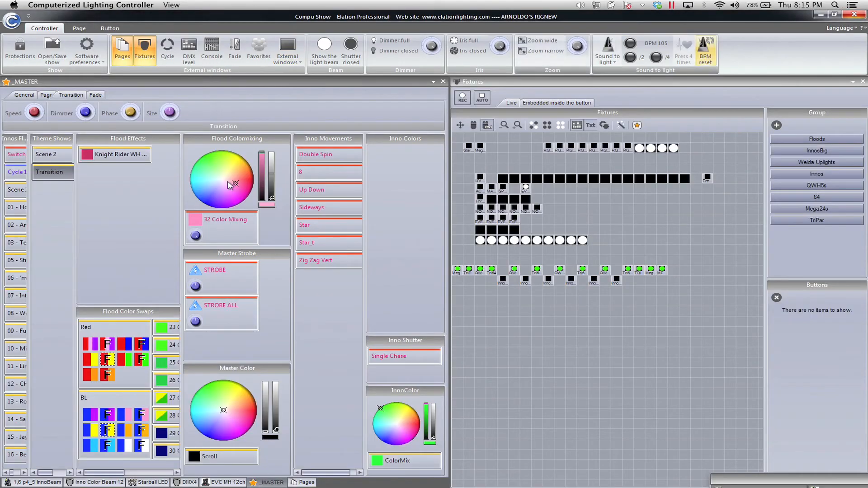
Run the Scene 2 chase, then switch back to the Transition fade in the new colours.
left_click(46, 154)
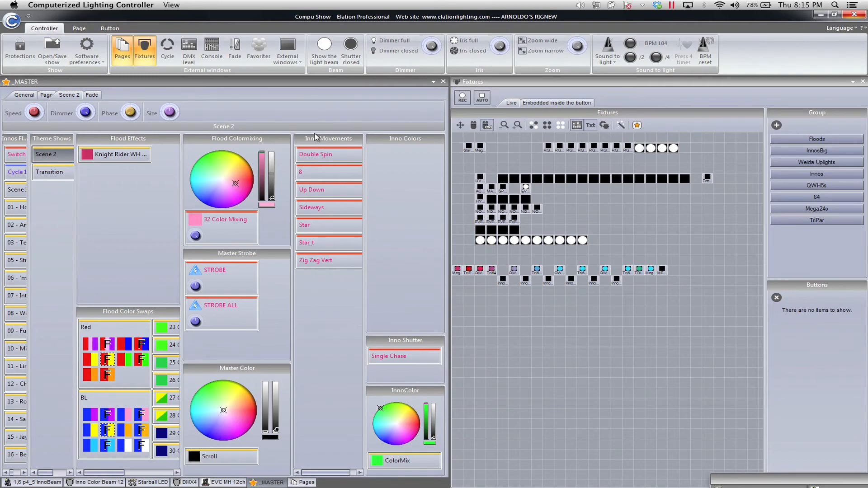
left_click(288, 49)
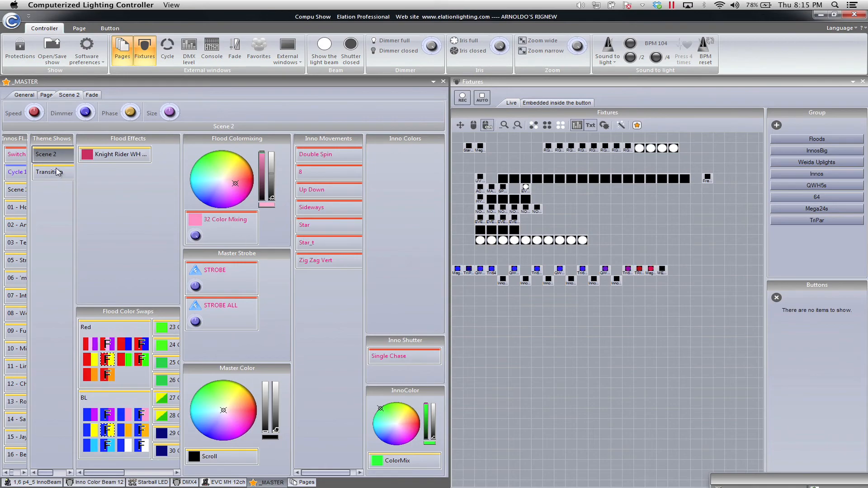
left_click(49, 172)
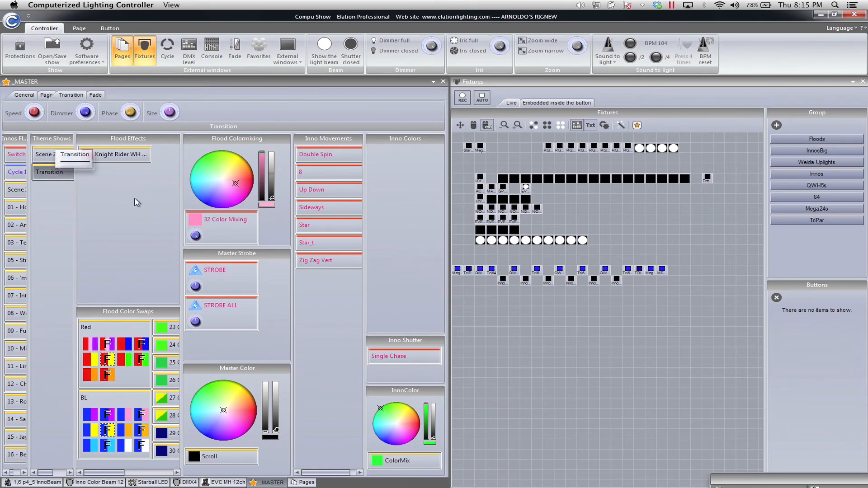